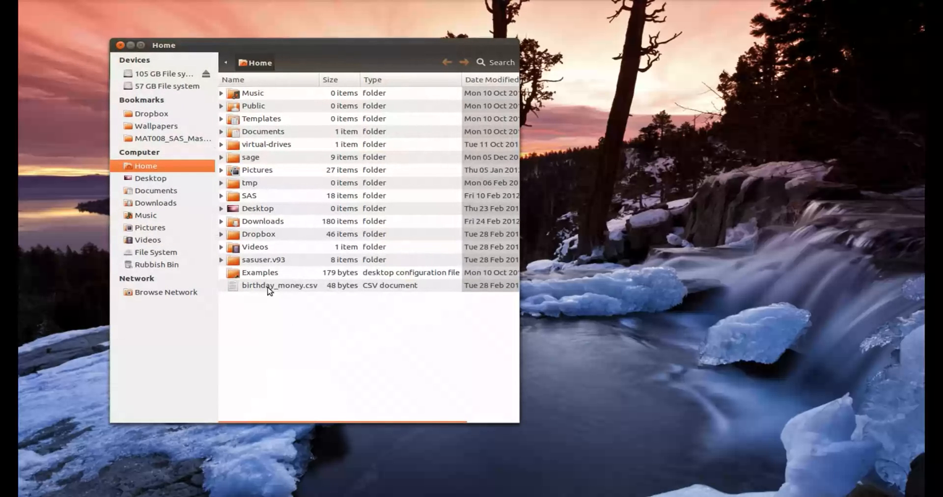
Open birthday_money.csv with the text editor to view its Birthday and Amount values.
right_click(279, 285)
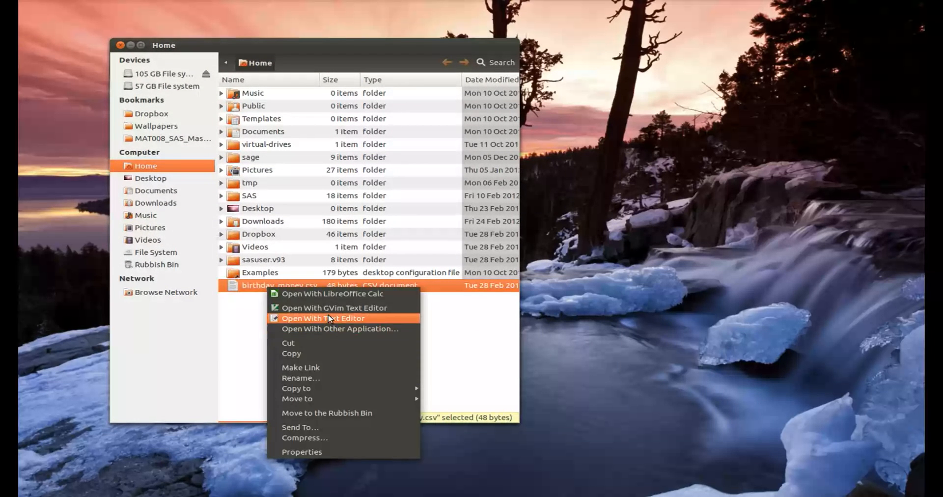
click(323, 318)
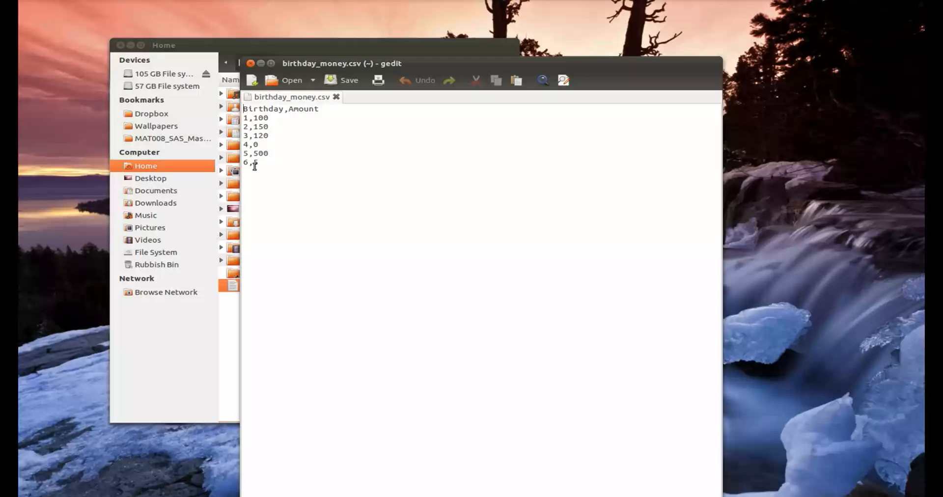
text(5)
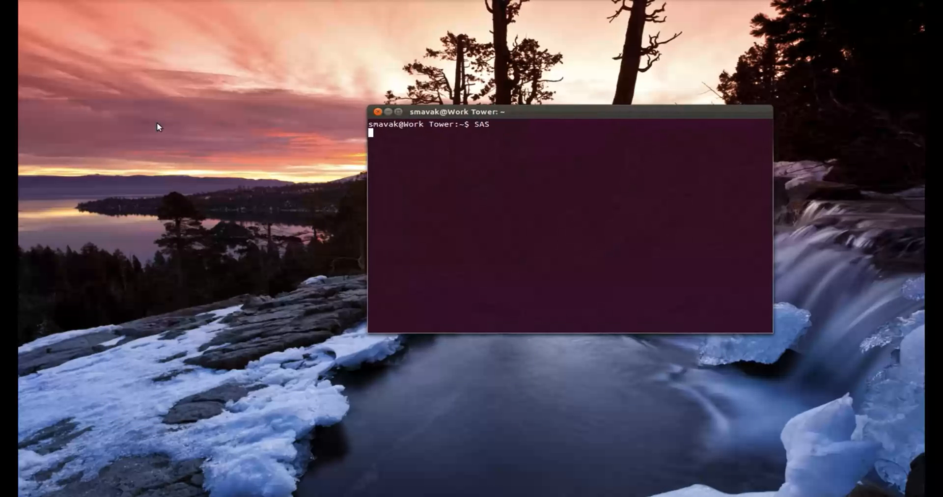
Start SAS from the terminal and drag its windows into position on the desktop.
key(Return)
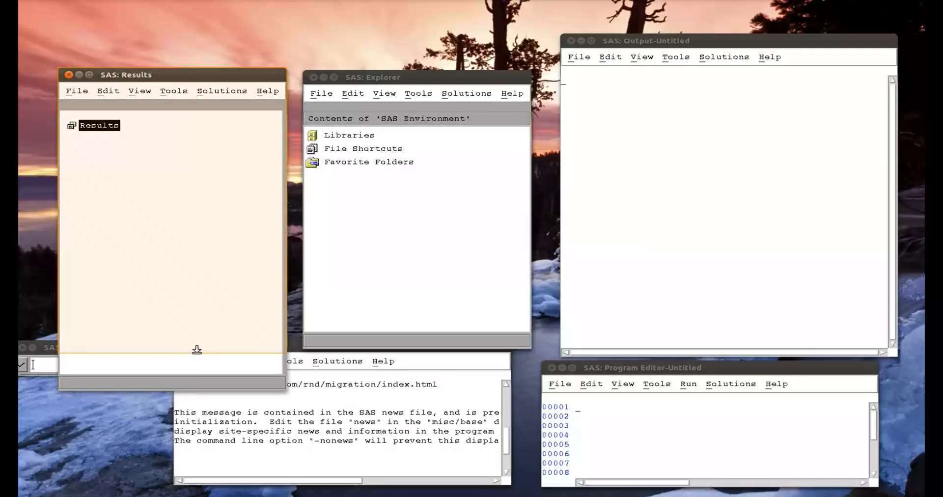
drag(125, 74, 432, 71)
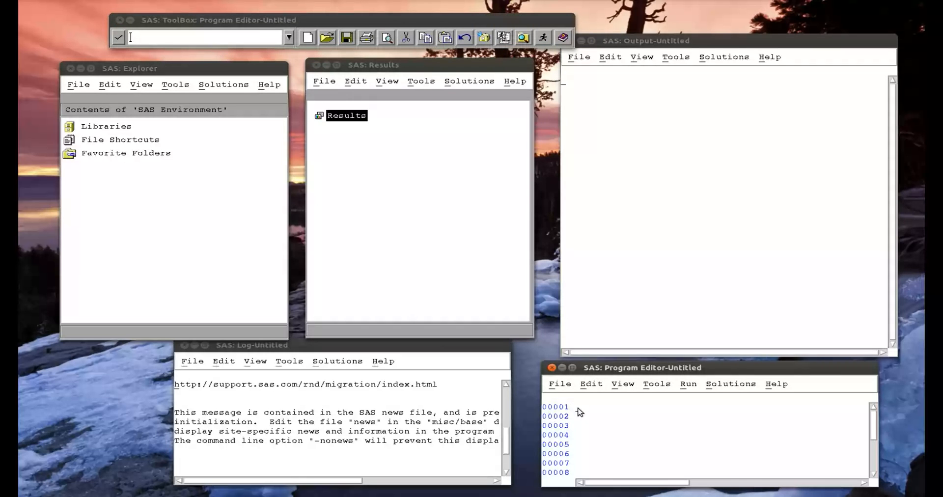
Begin a PROC IMPORT step with datafile='~/birthday_money.csv'.
text(proc)
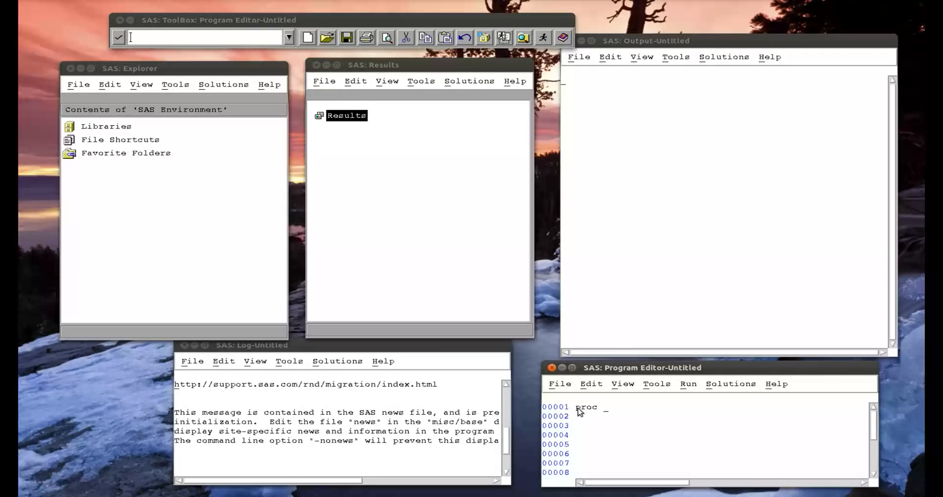
text(import)
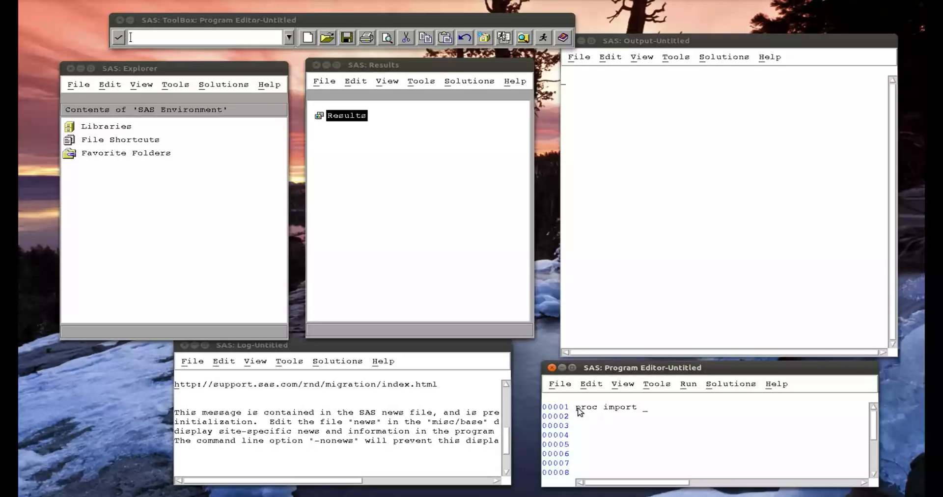
text(datafile=)
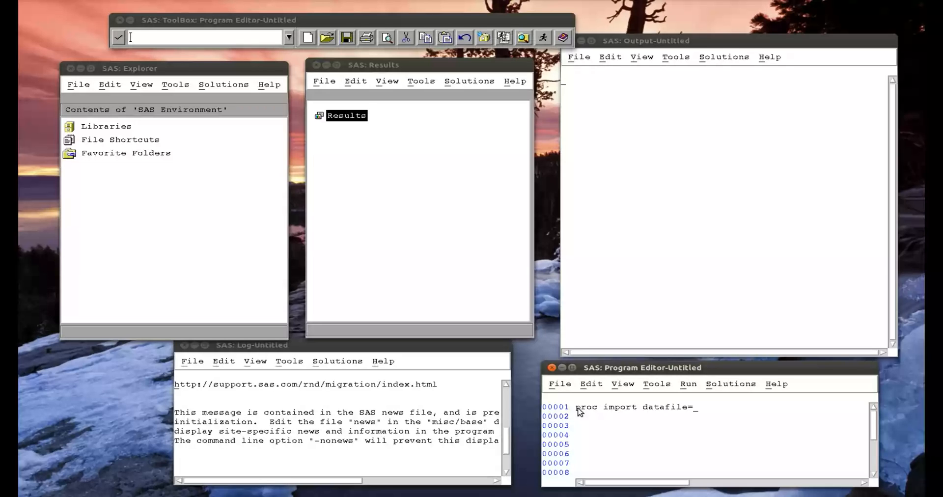
text('~')
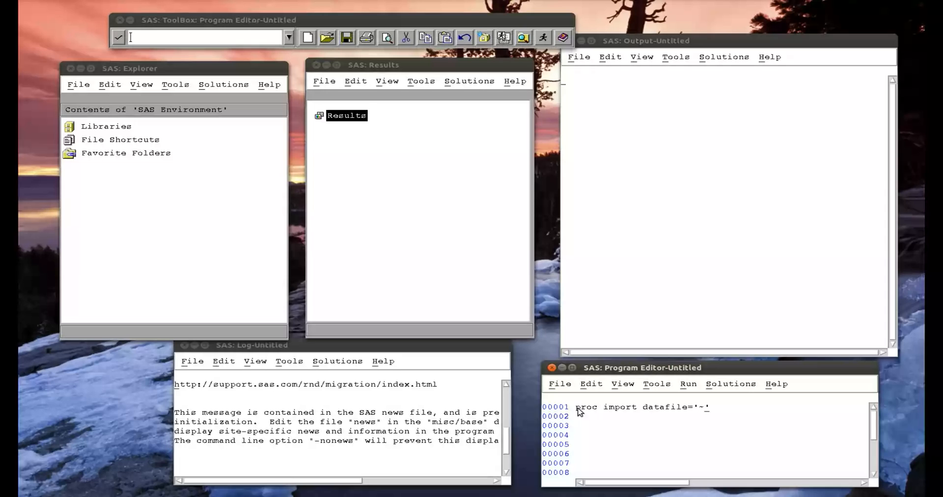
text(/)
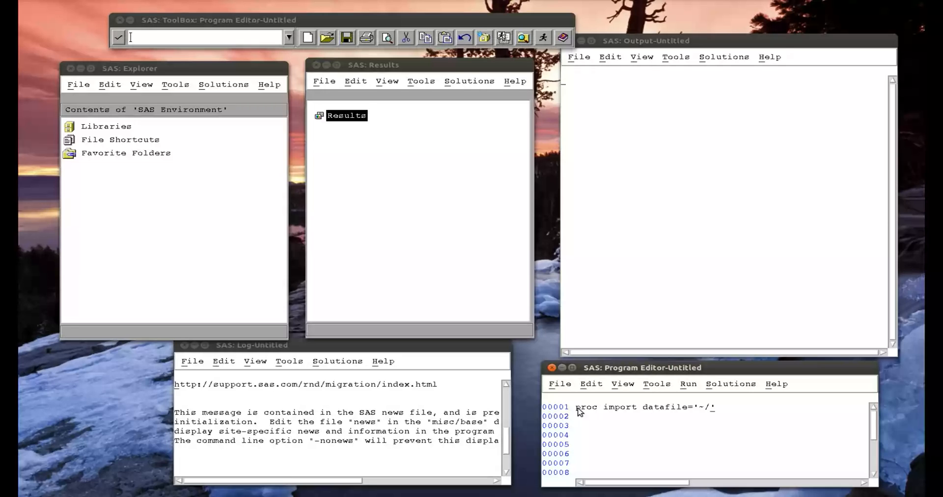
text(birthday_)
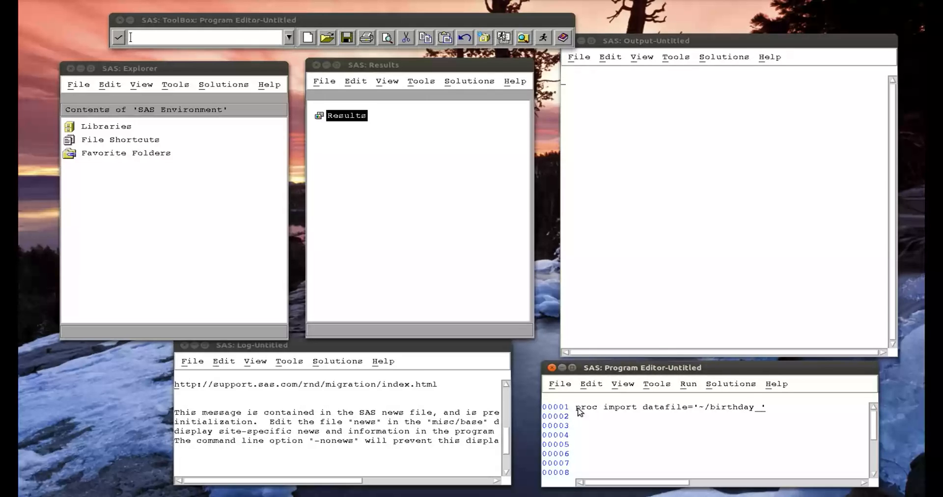
text(money.csv)
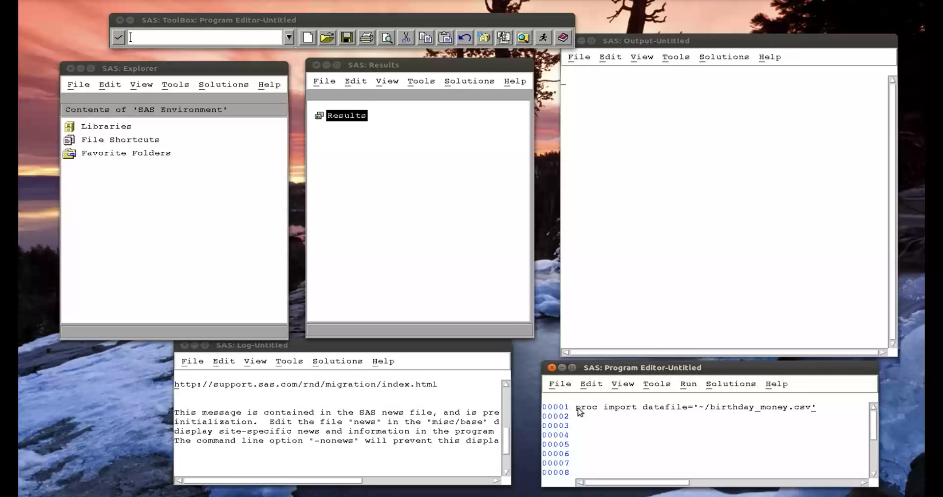
text(;)
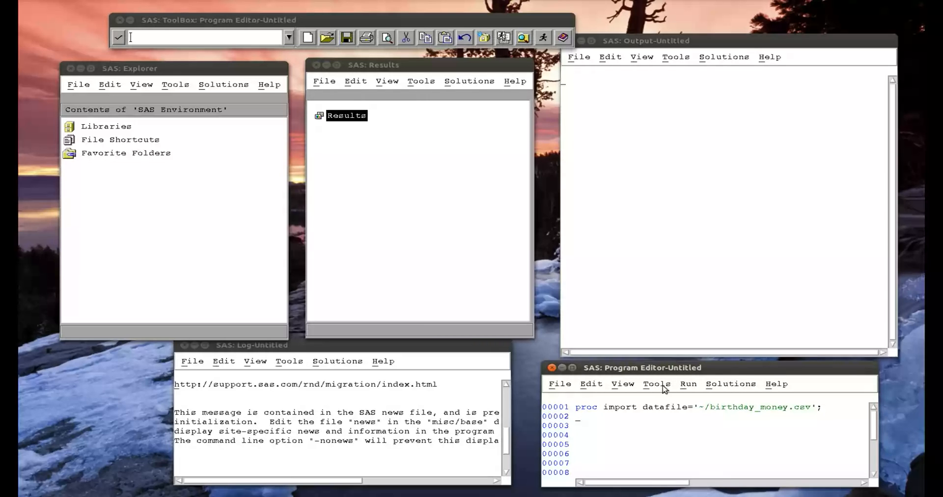
Finish the import with out=mat008.birthday_money replace and run;, ready to submit from the Run menu.
text(out)
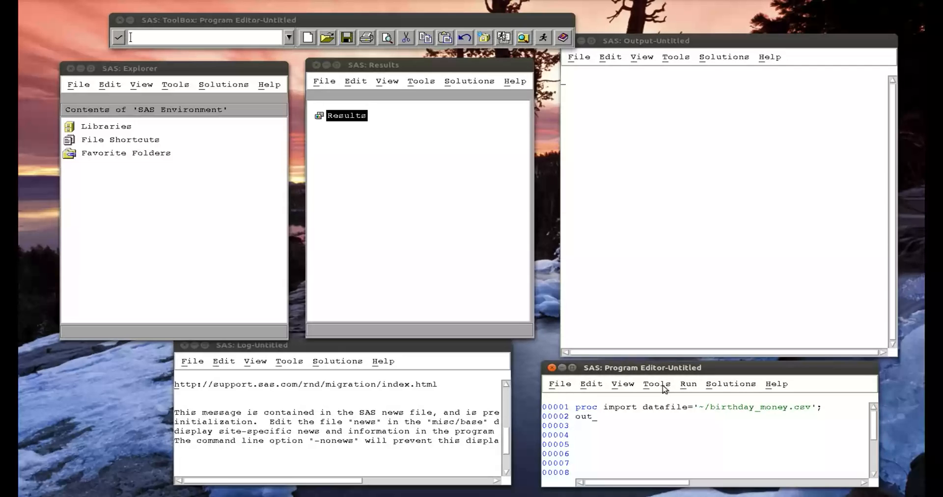
text(=mat00)
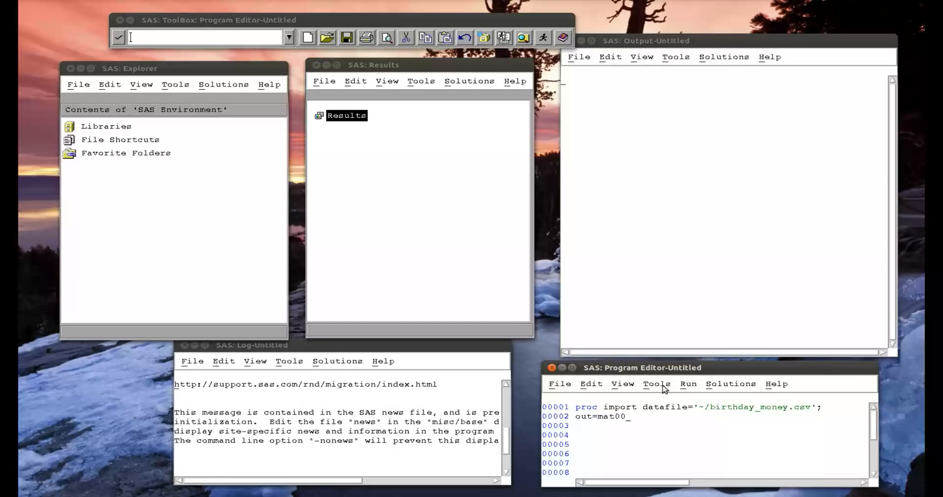
text(8.bit)
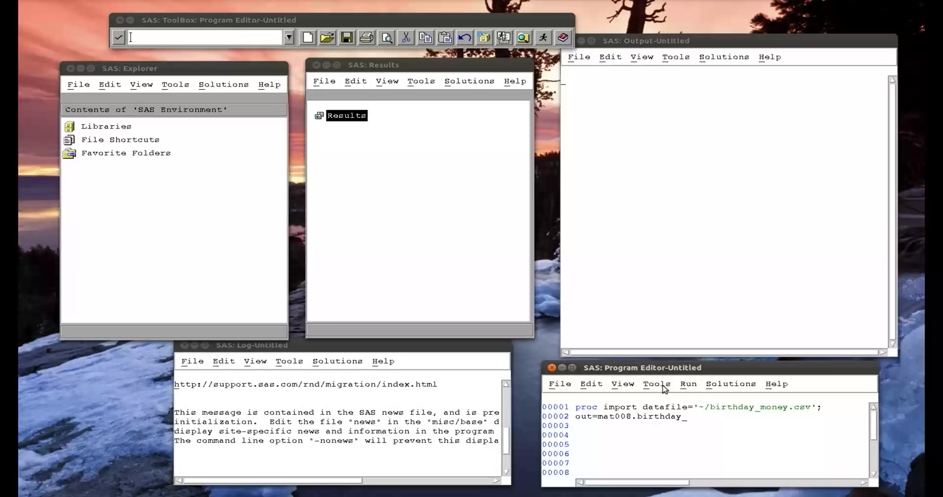
text(_money;)
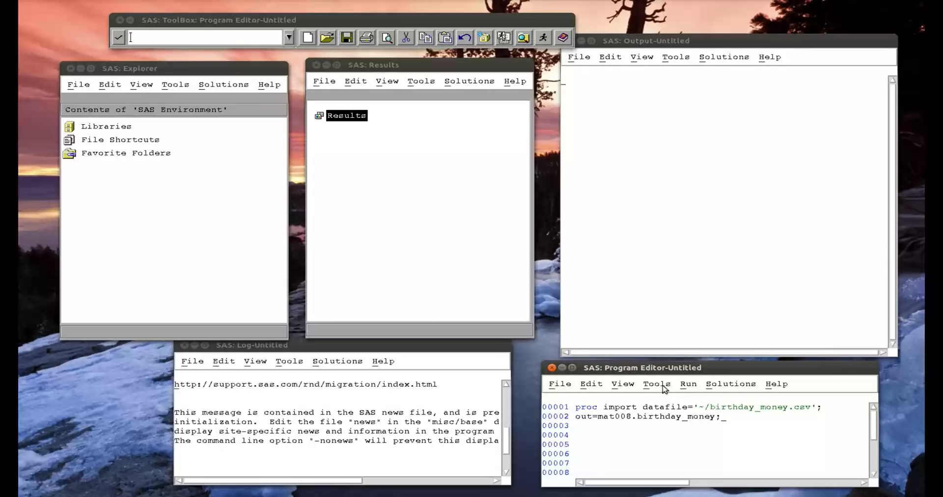
text(repl)
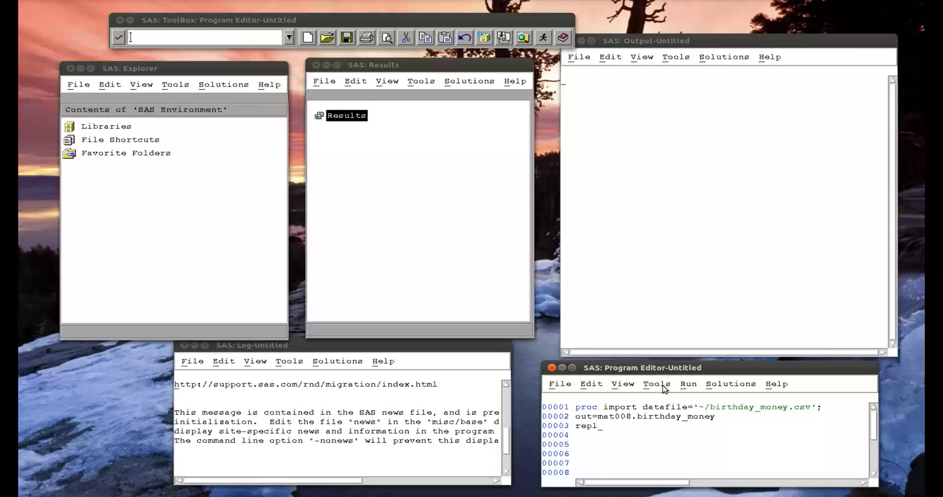
text(ace;)
click(705, 435)
text(getnames=yes;)
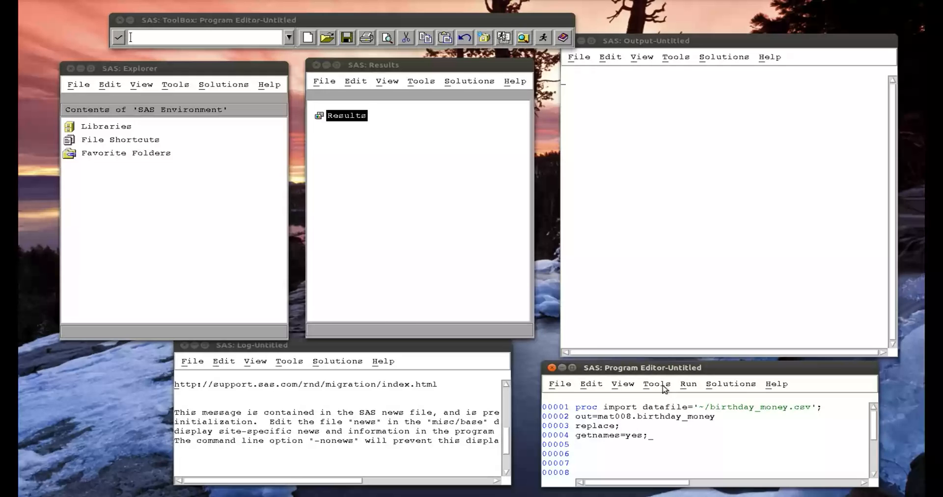
text(run;)
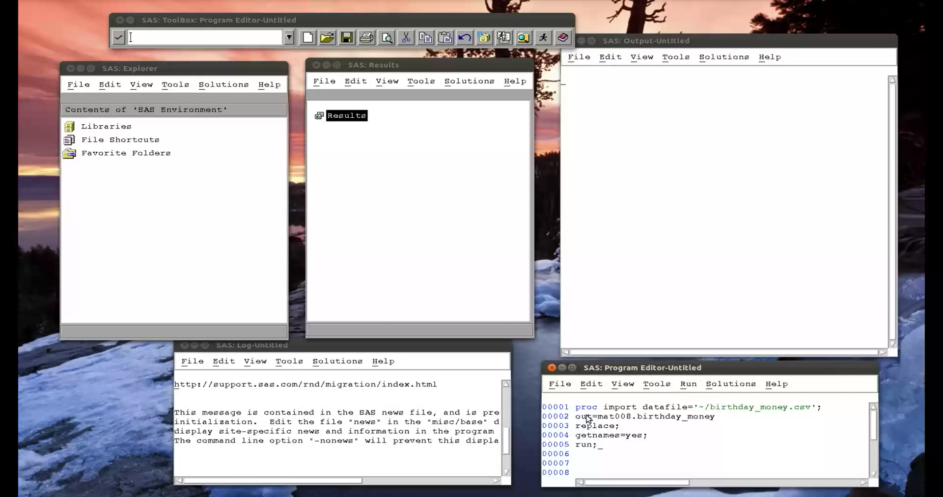
click(687, 384)
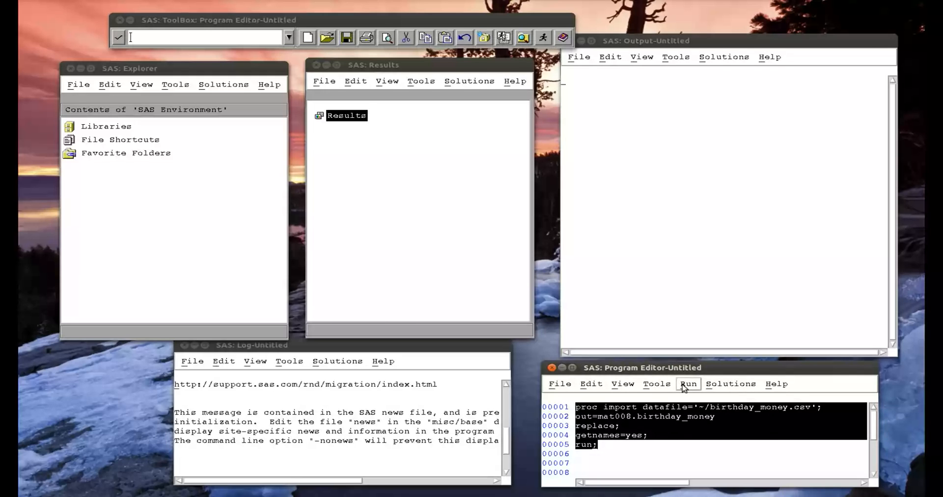
Submit the import, view Mat008.Birthday_money's six rows in VIEWTABLE, then close the table.
click(687, 383)
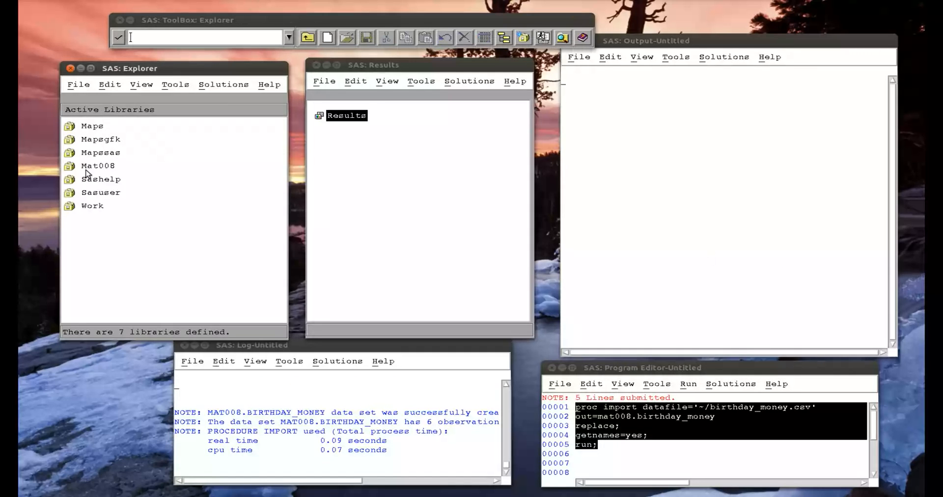
double_click(97, 165)
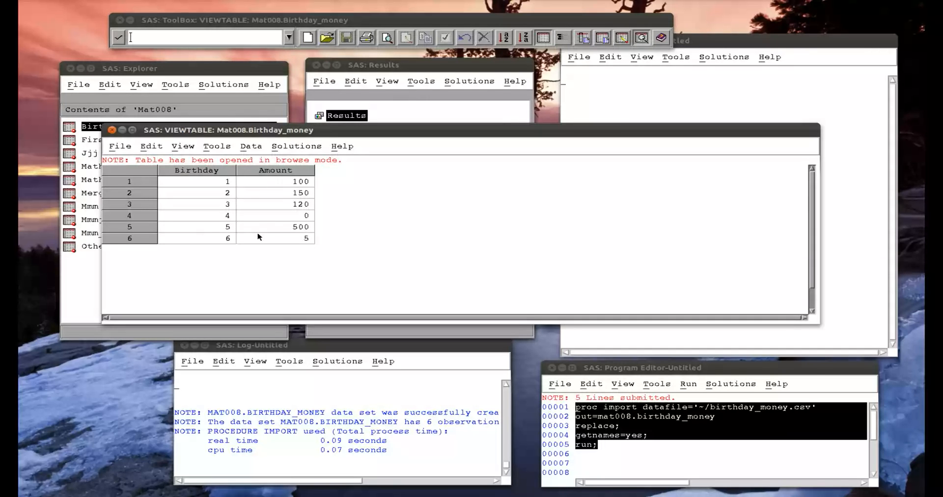
mouse_move(256, 221)
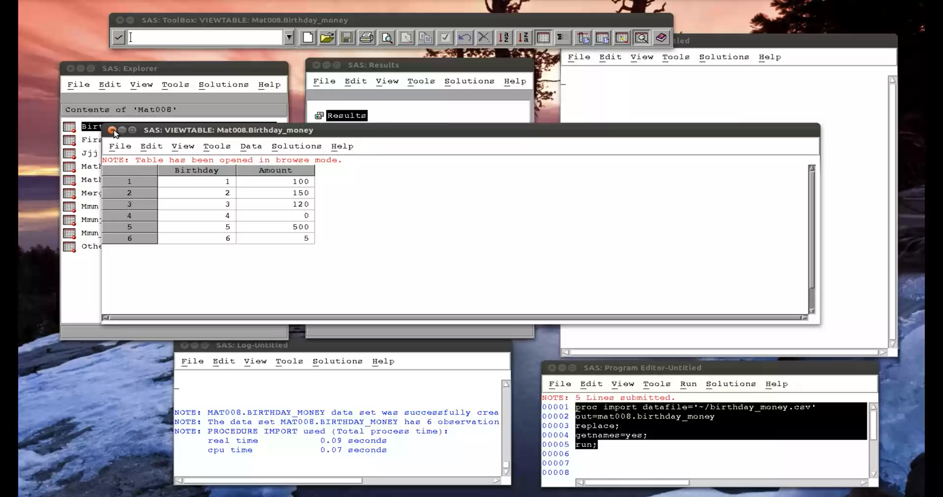
click(114, 130)
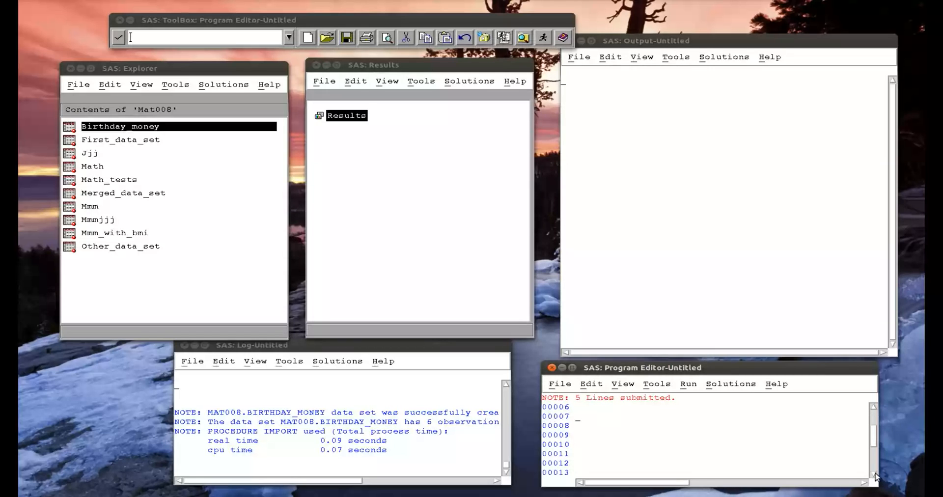
Begin a data step bm_analysis reading set mat008.birthday_money.
text(data bm)
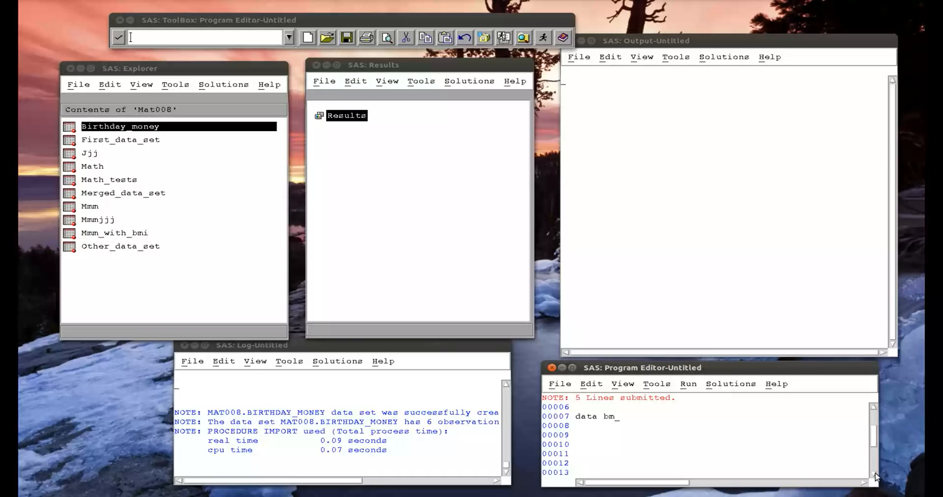
text(_analy)
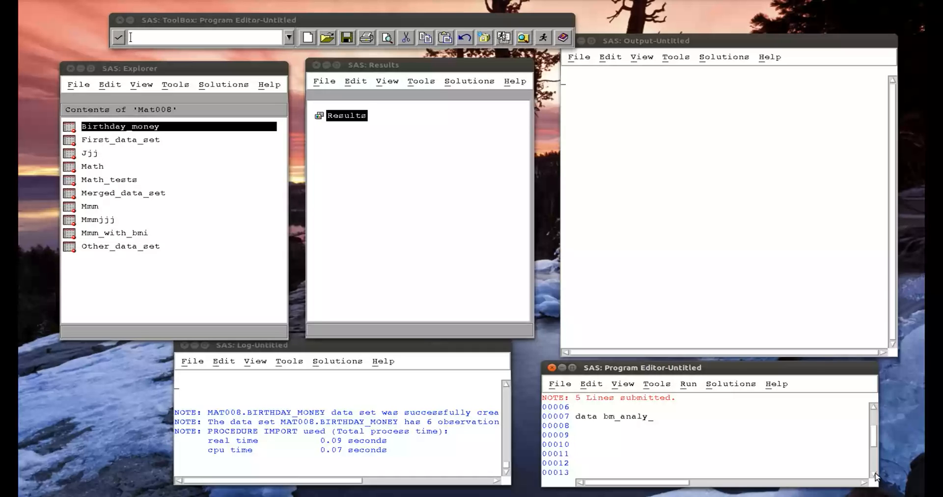
text(sis;)
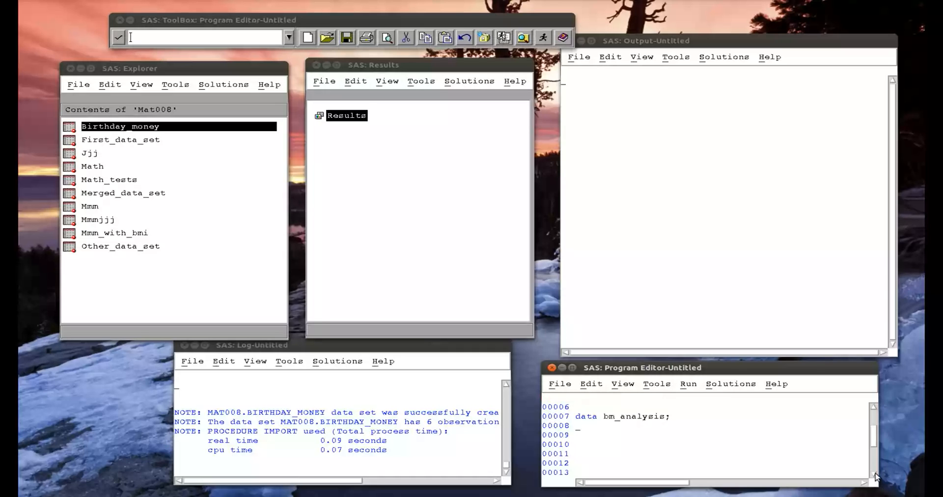
text(set m)
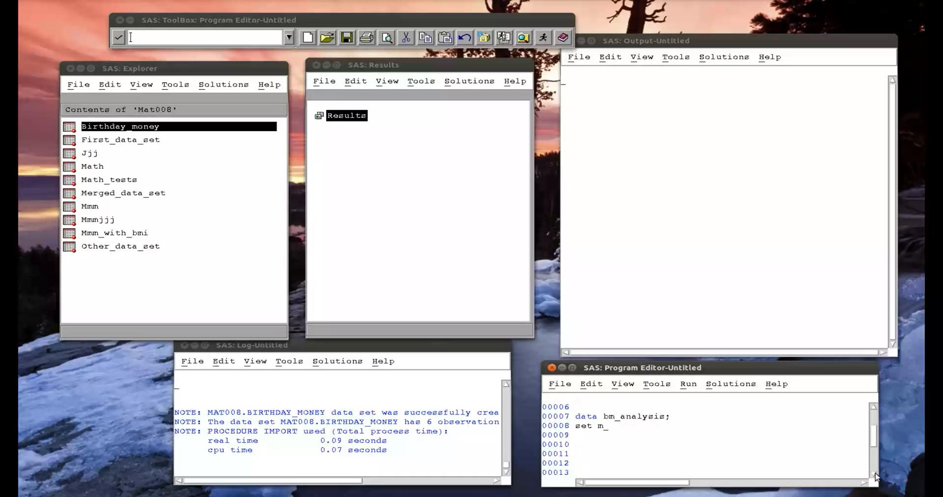
text(at008)
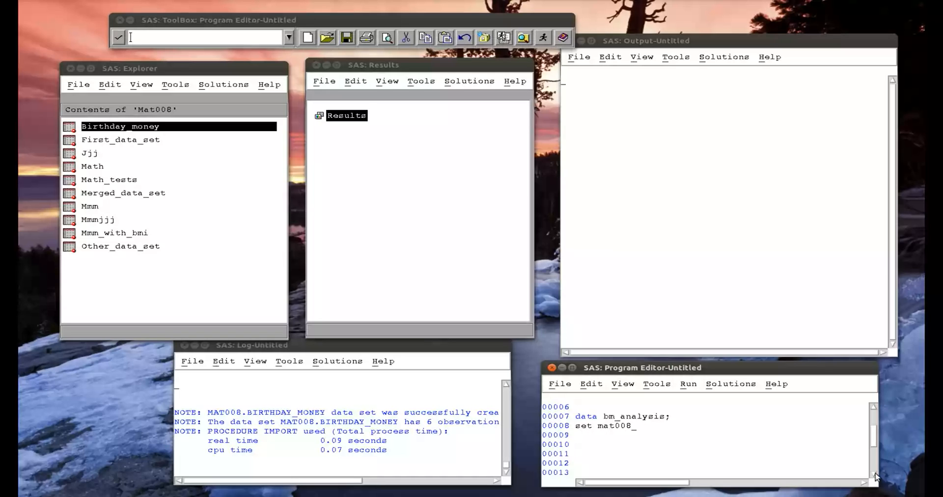
text(.birthday)
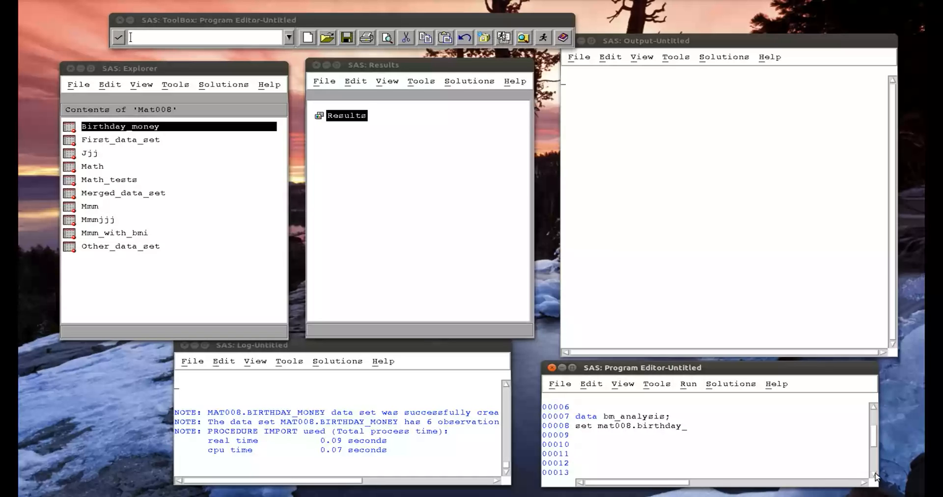
text(_mone)
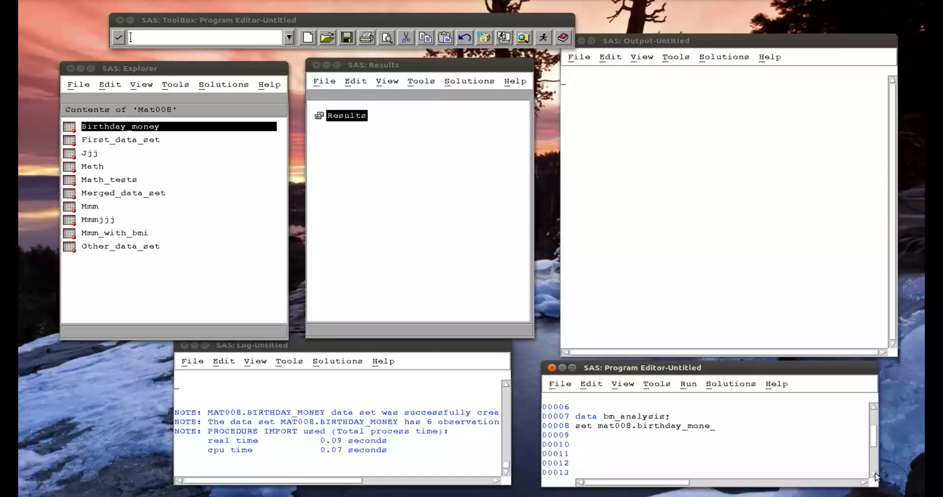
text(y;)
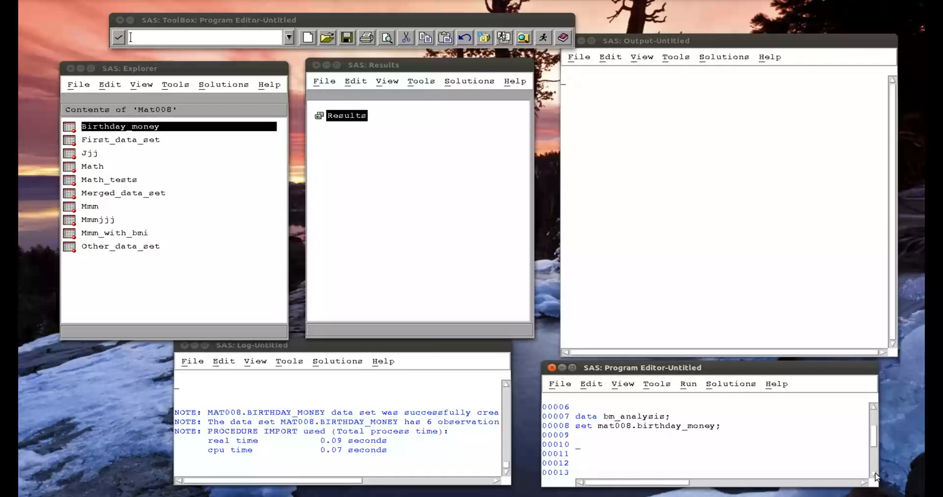
Add total=total+amount; run; and insert retain total 0; before it.
text(total)
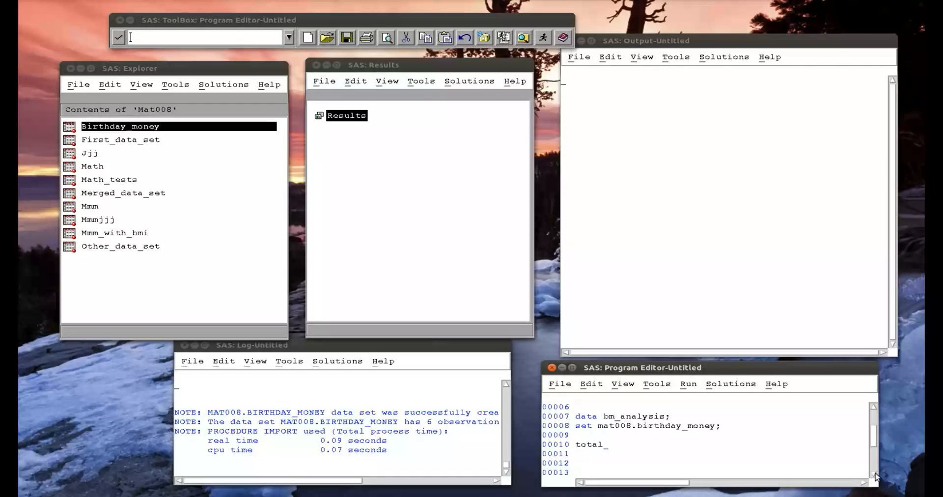
text(=total+)
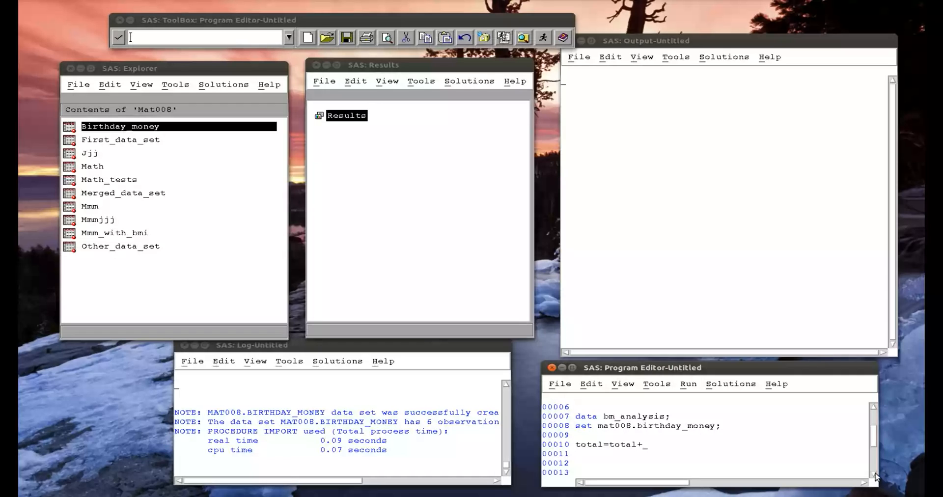
text(amount;)
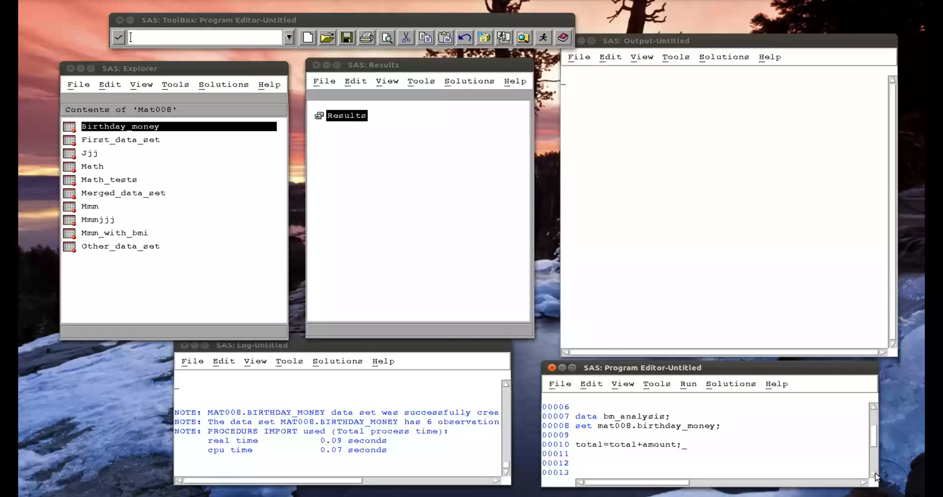
text(run;)
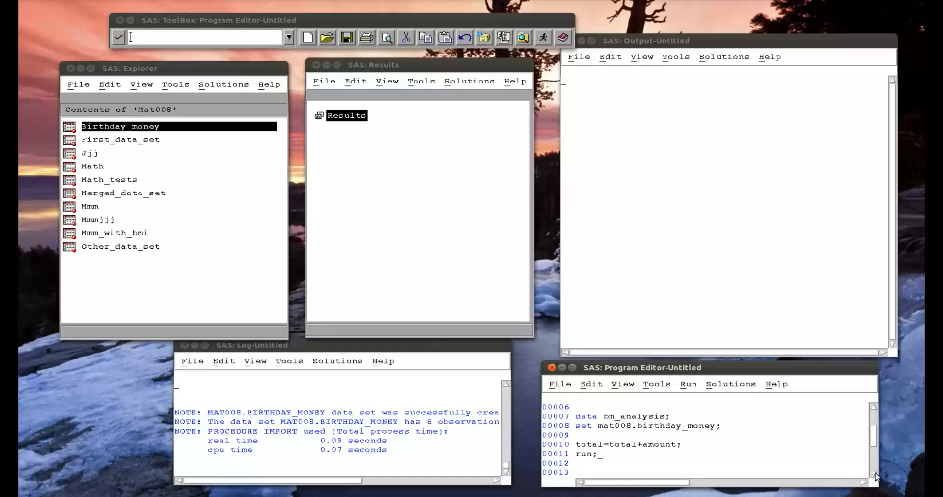
mouse_move(629, 432)
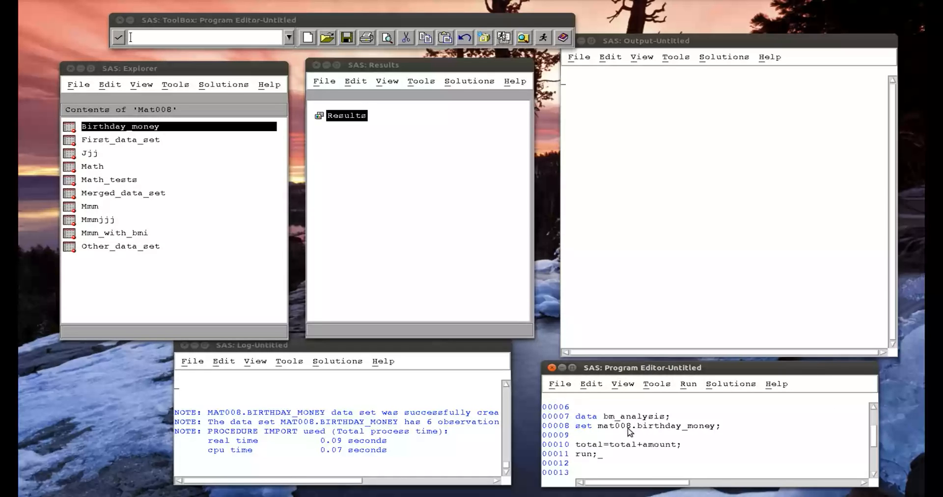
mouse_move(620, 451)
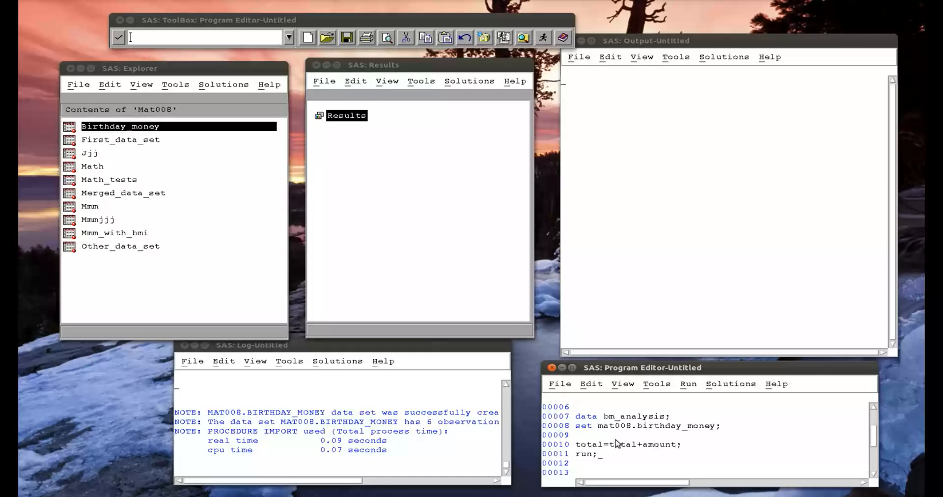
mouse_move(625, 450)
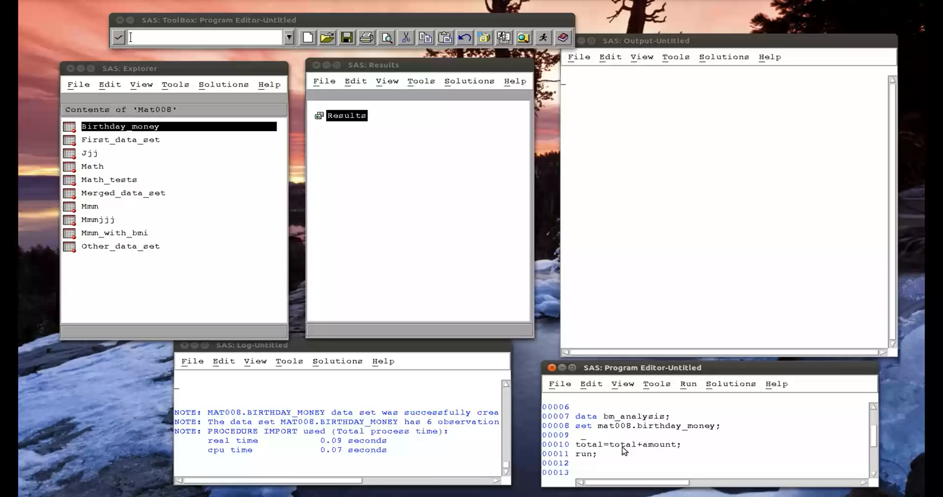
text(retain total)
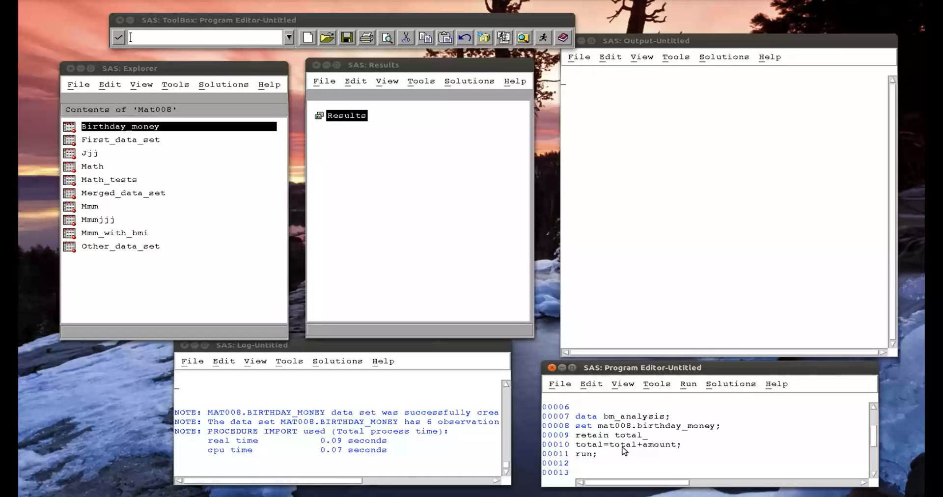
mouse_move(617, 434)
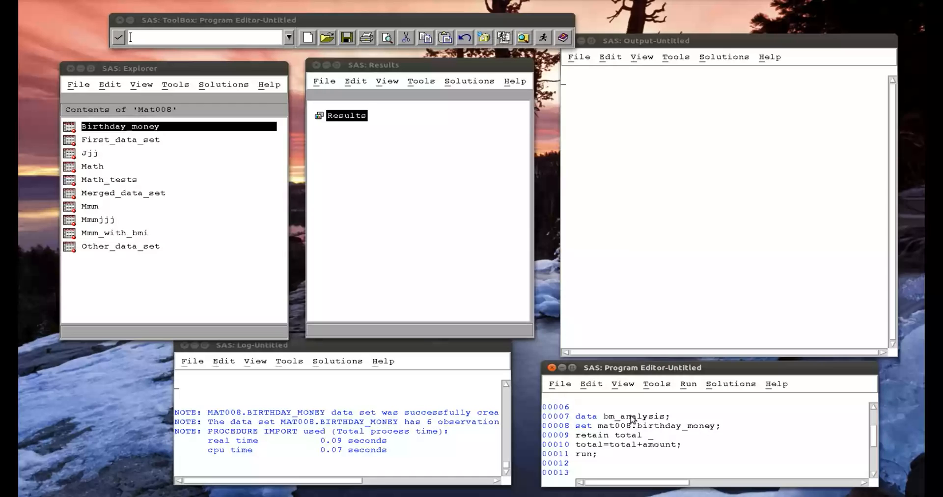
text(0)
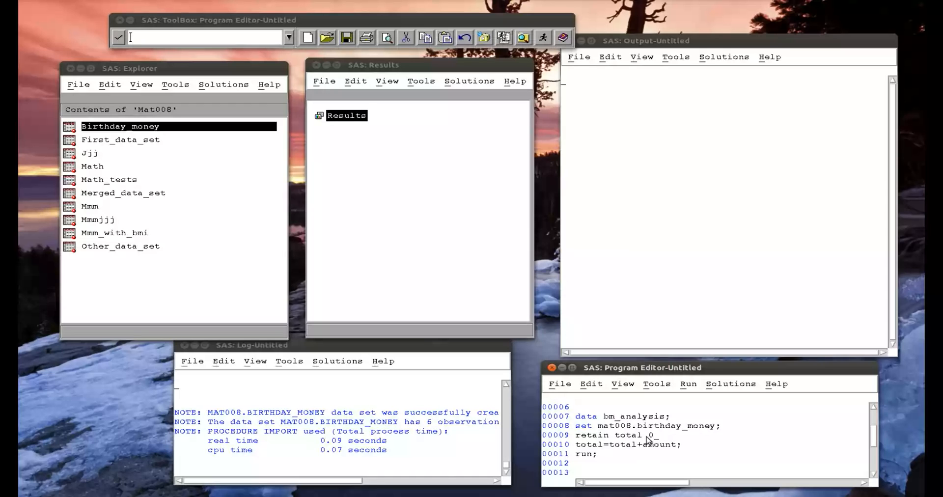
text(;)
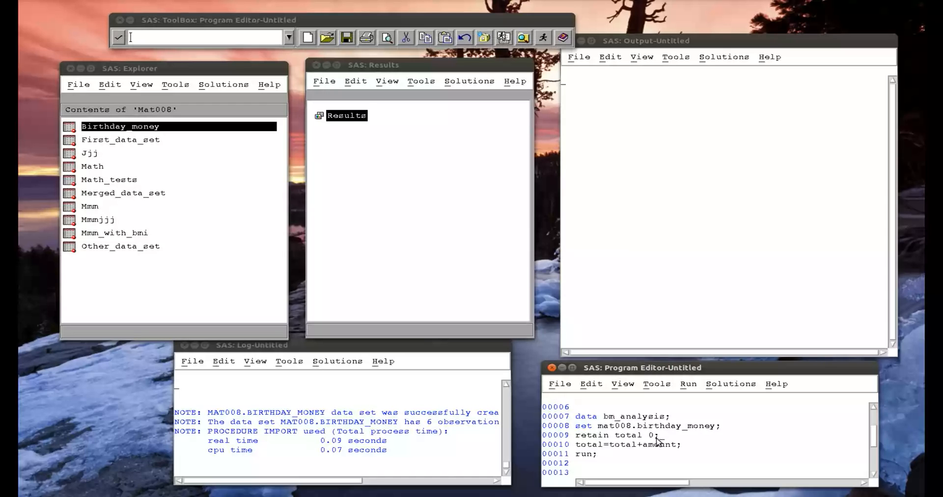
Submit the selected data step and open Work.Bm_analysis showing running totals reaching 875.
drag(578, 417, 598, 454)
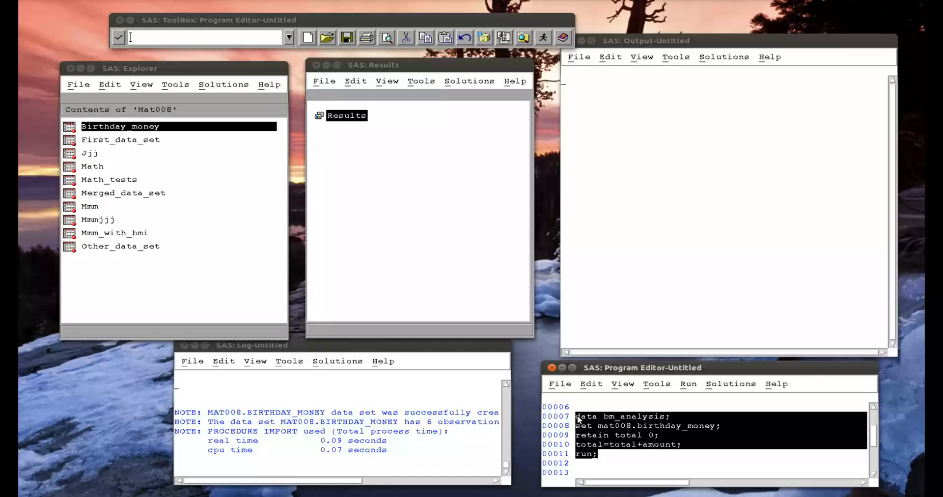
click(687, 384)
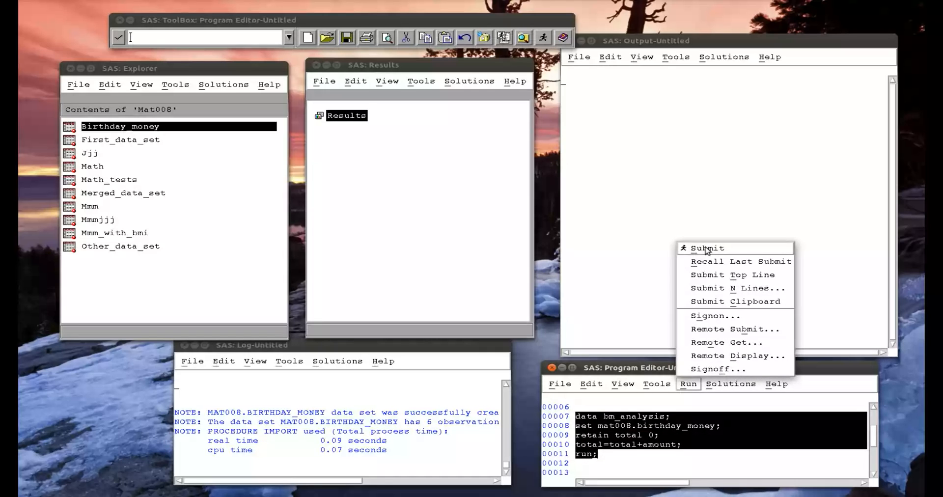
click(707, 248)
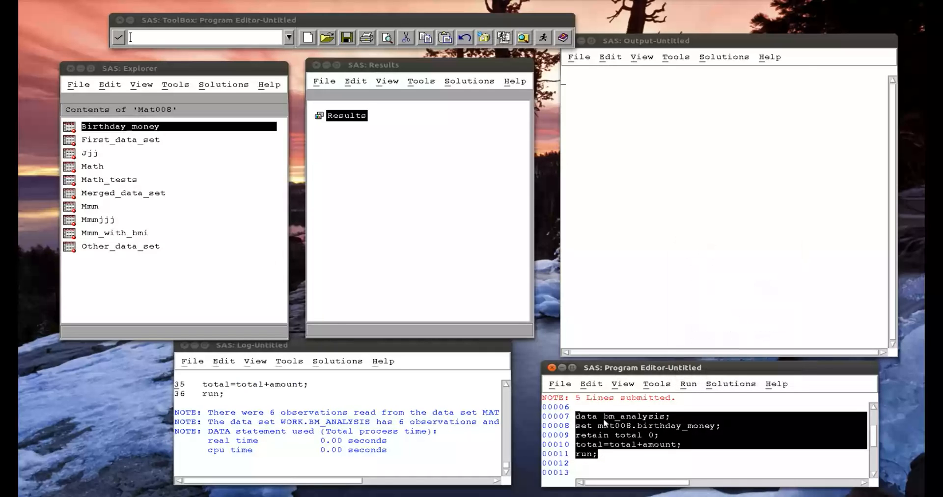
click(308, 37)
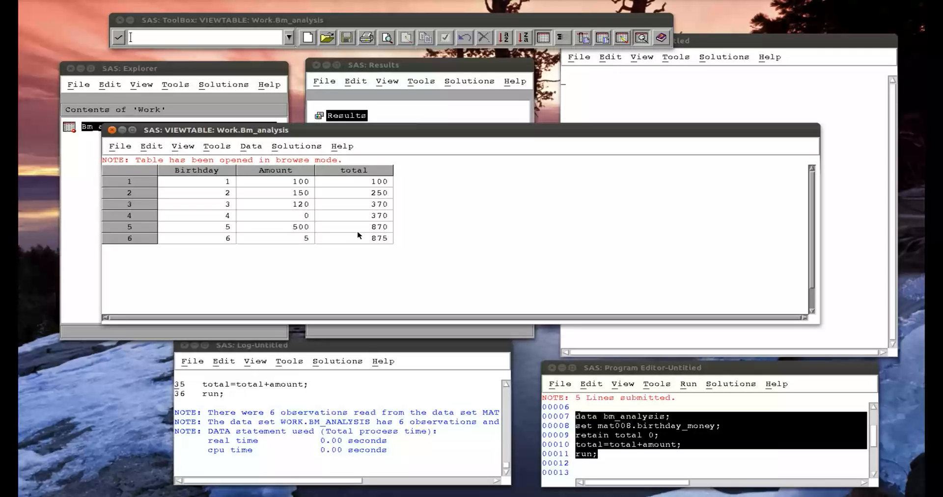
mouse_move(379, 230)
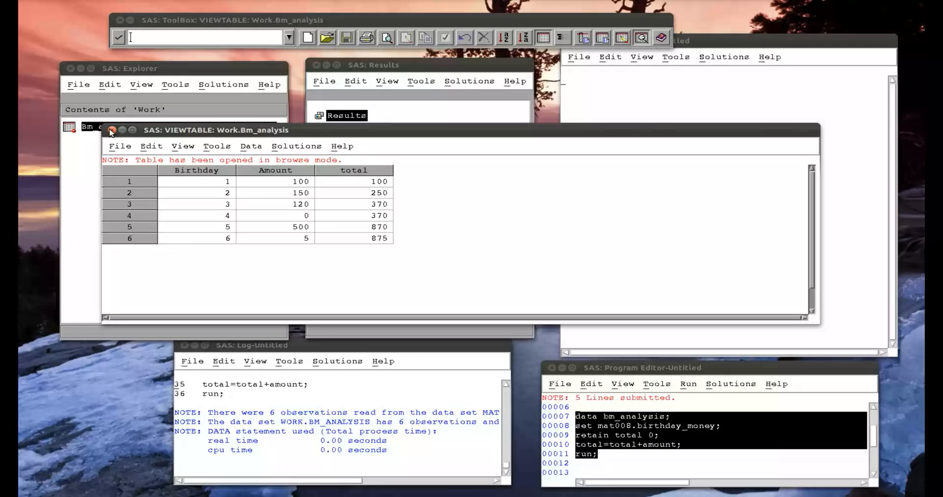
Close the Work.Bm_analysis VIEWTABLE window.
click(112, 130)
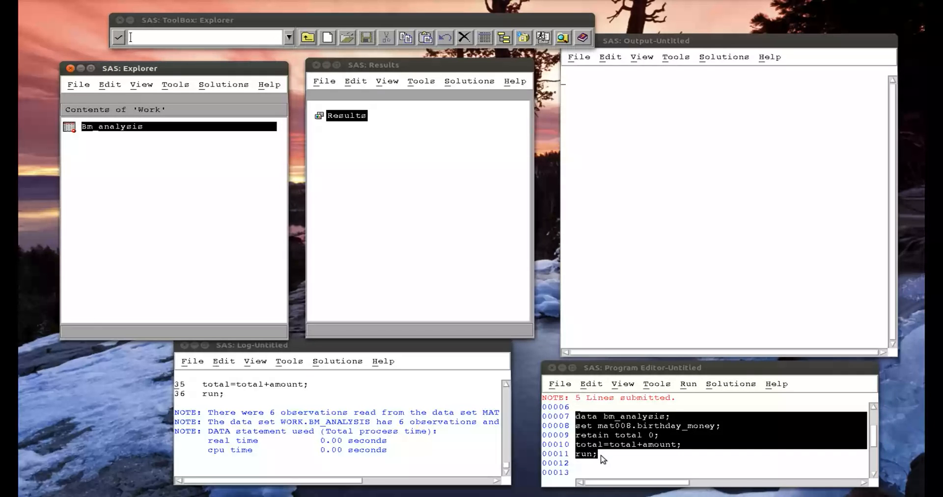
mouse_move(707, 398)
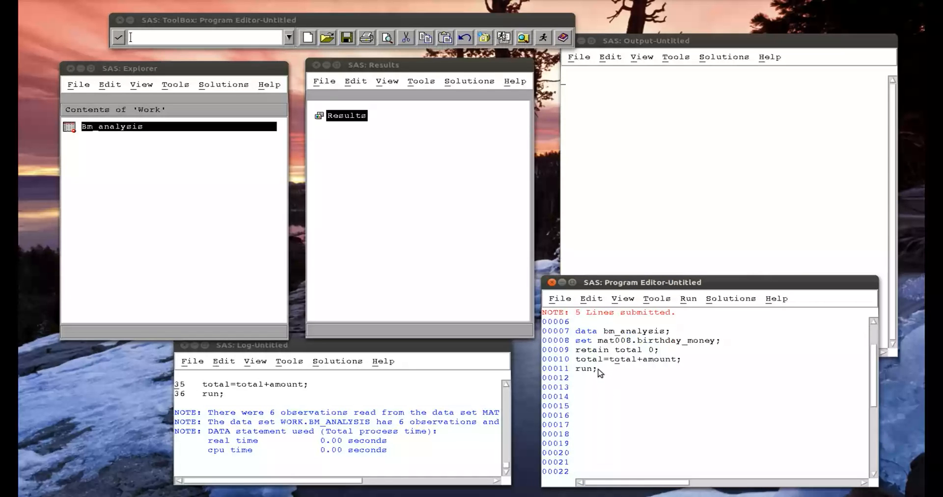
After the first step, write a second bm_analysis step adding yearly_diff=amount-lag1(amount); run;.
click(591, 298)
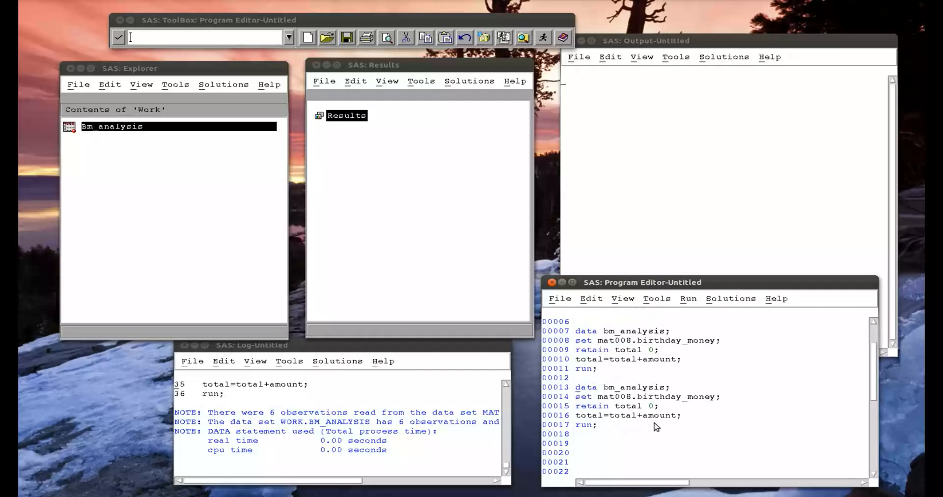
mouse_move(685, 423)
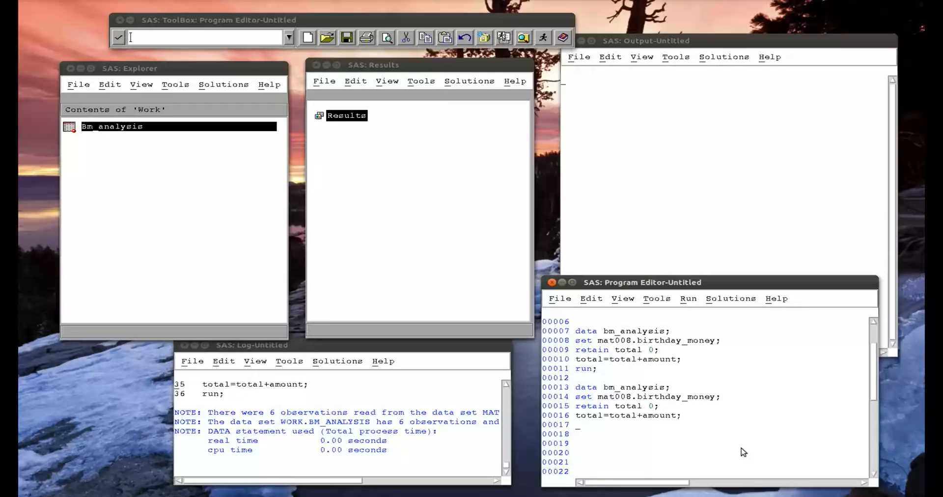
text(yearly_di)
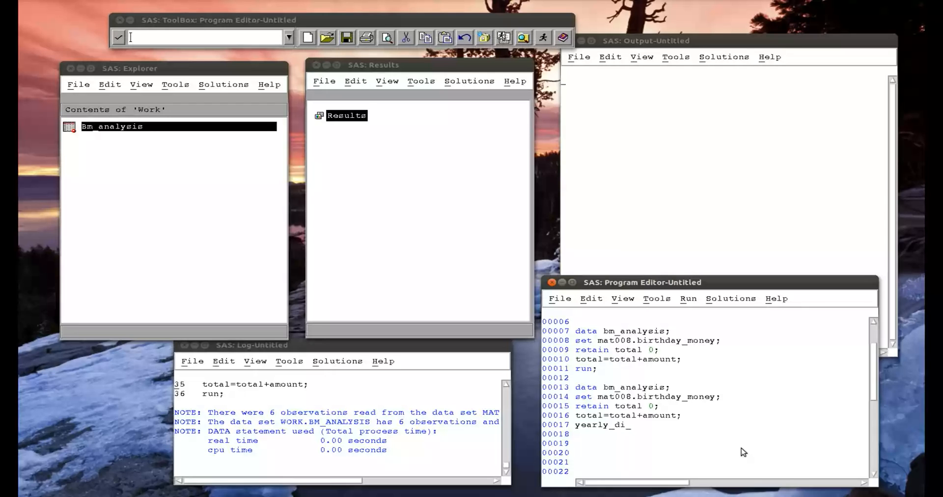
text(ff)
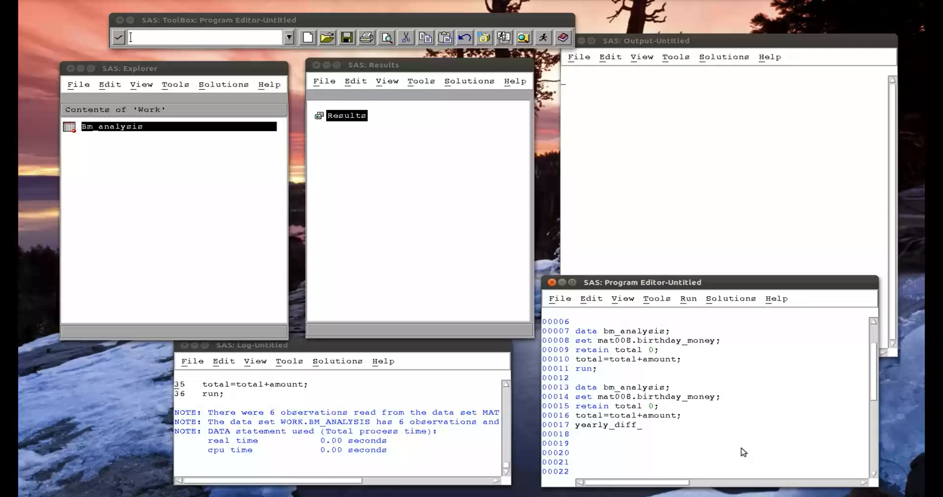
text(=amount)
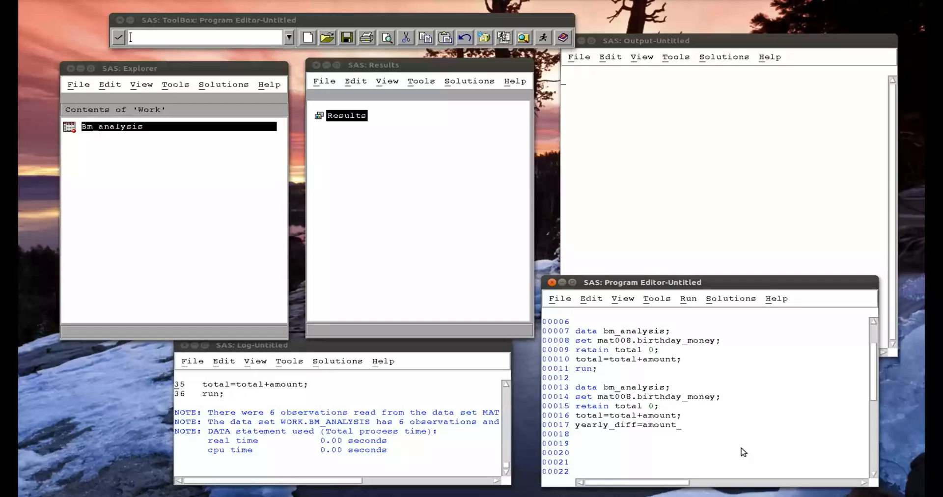
text(-)
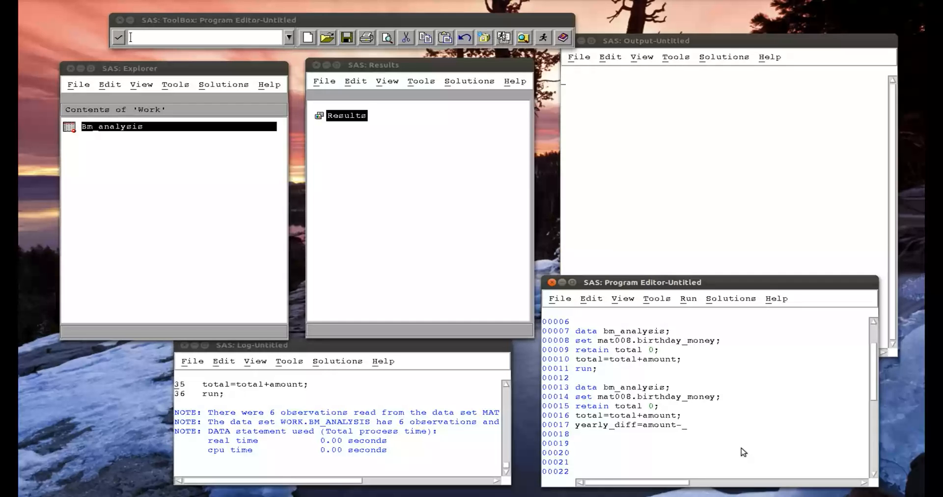
text(dif)
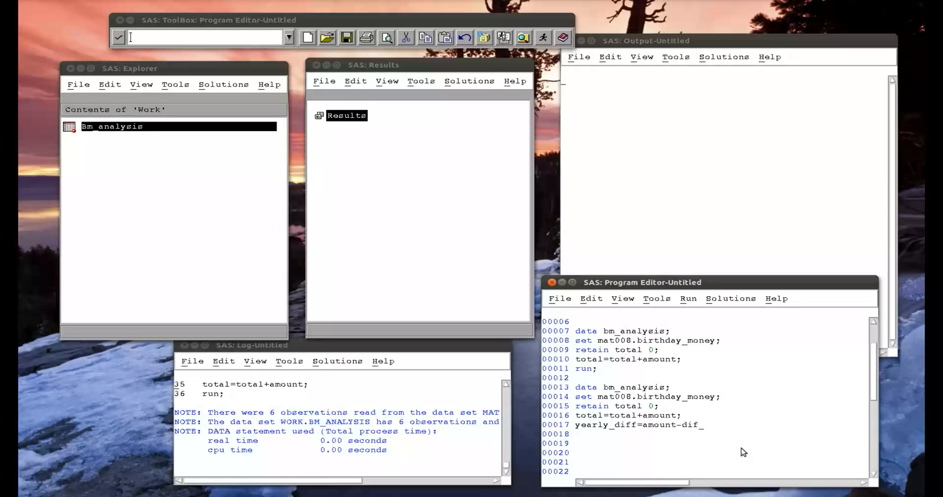
text(lag1()
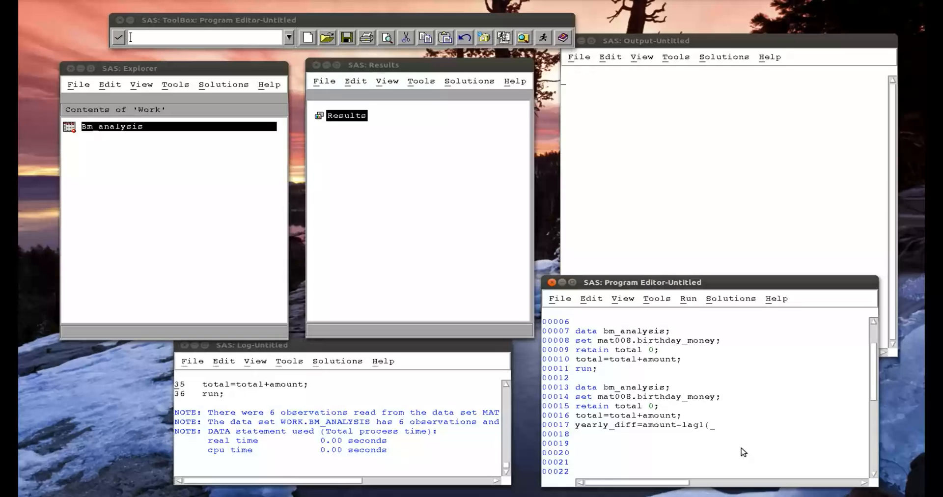
text(amount);)
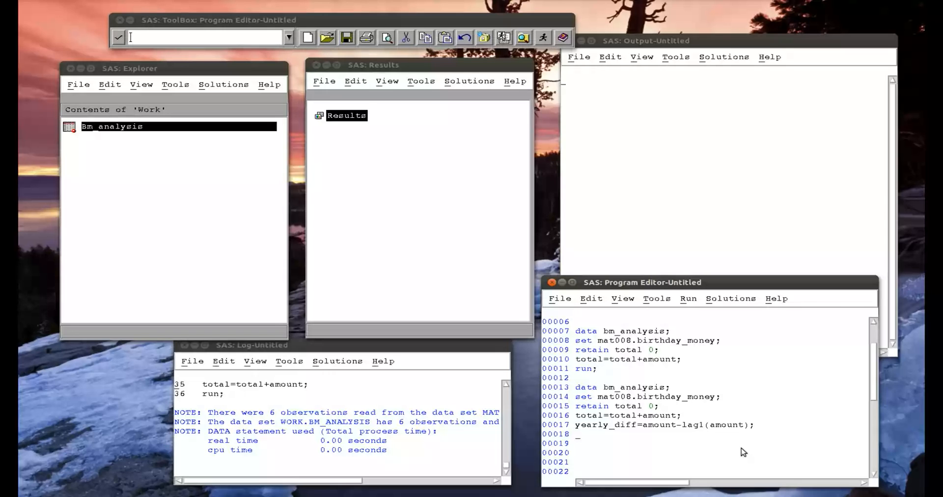
text(run;)
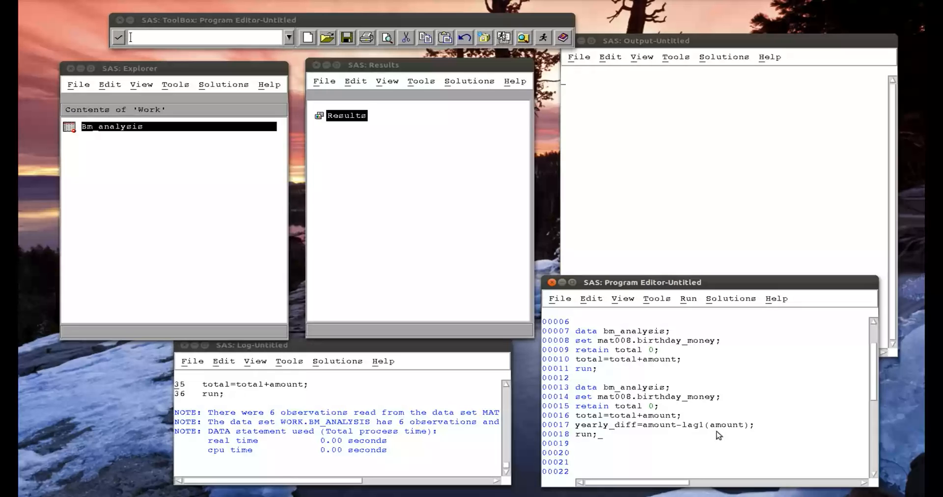
mouse_move(700, 432)
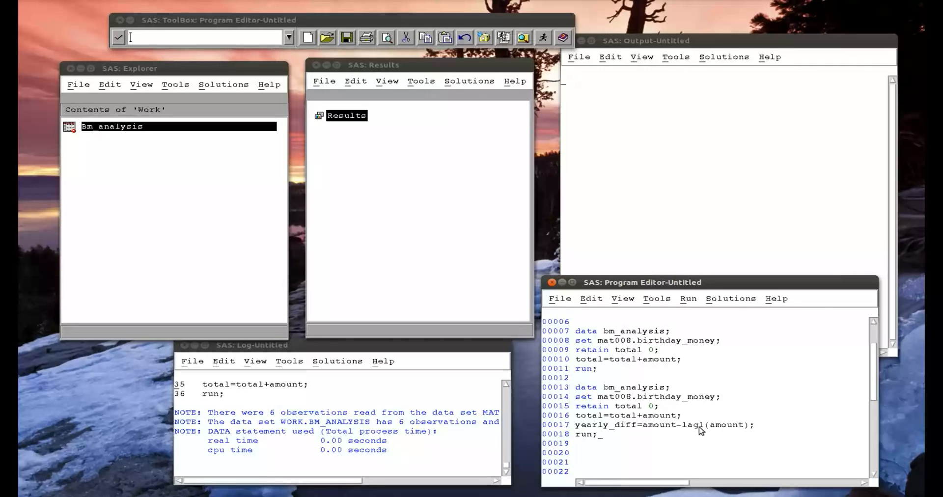
mouse_move(605, 443)
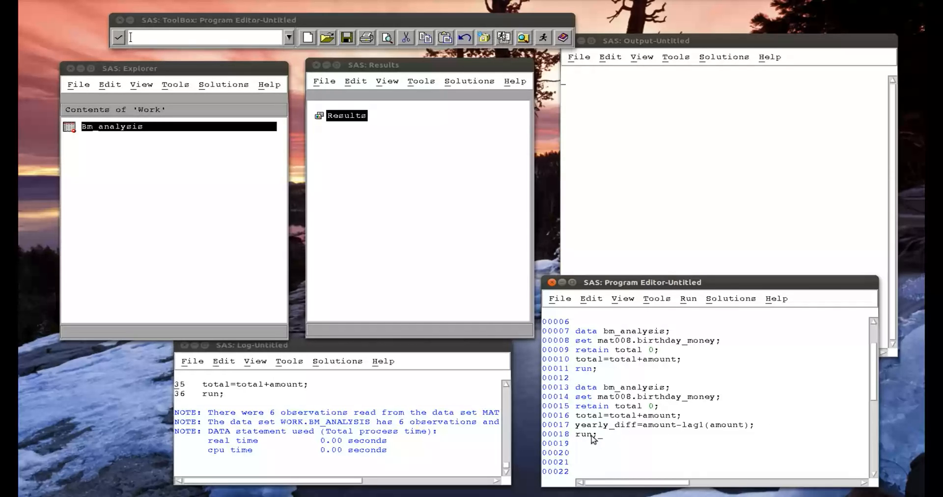
Submit the second data step and open Bm_analysis showing the yearly_diff column.
drag(577, 387, 595, 434)
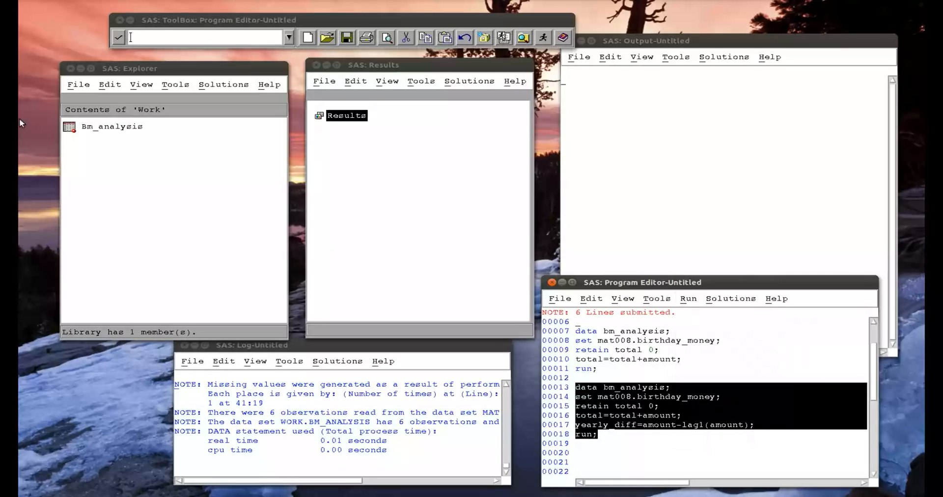
double_click(112, 127)
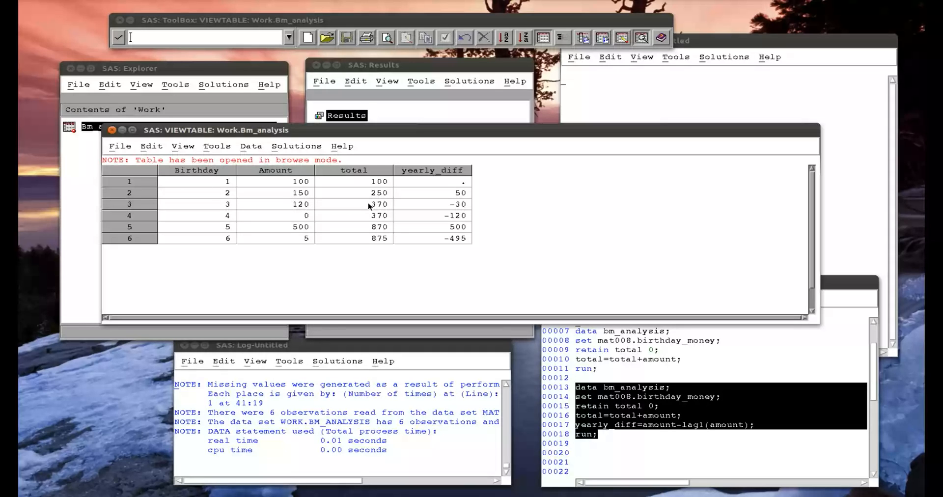
mouse_move(462, 207)
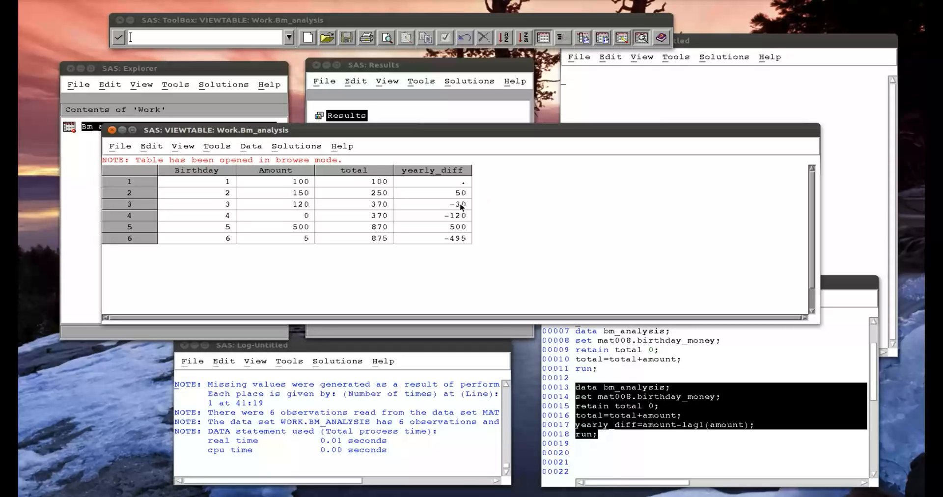
mouse_move(277, 215)
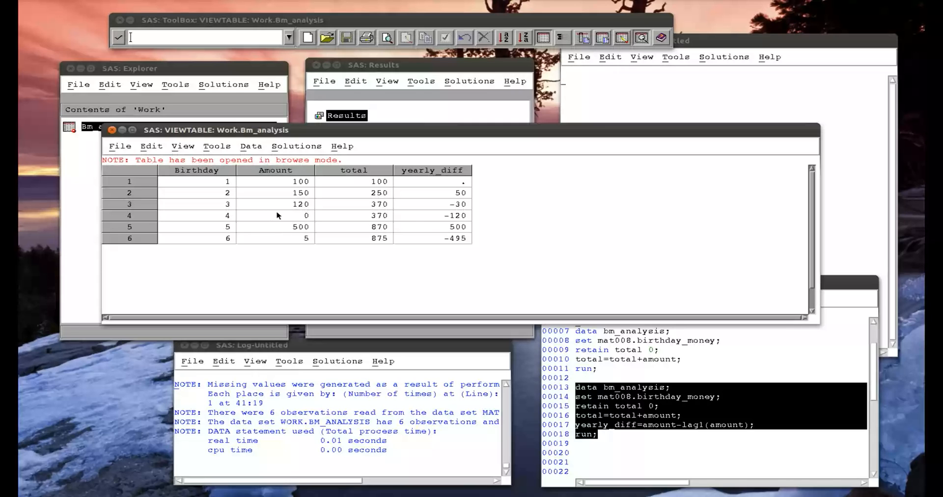
mouse_move(465, 228)
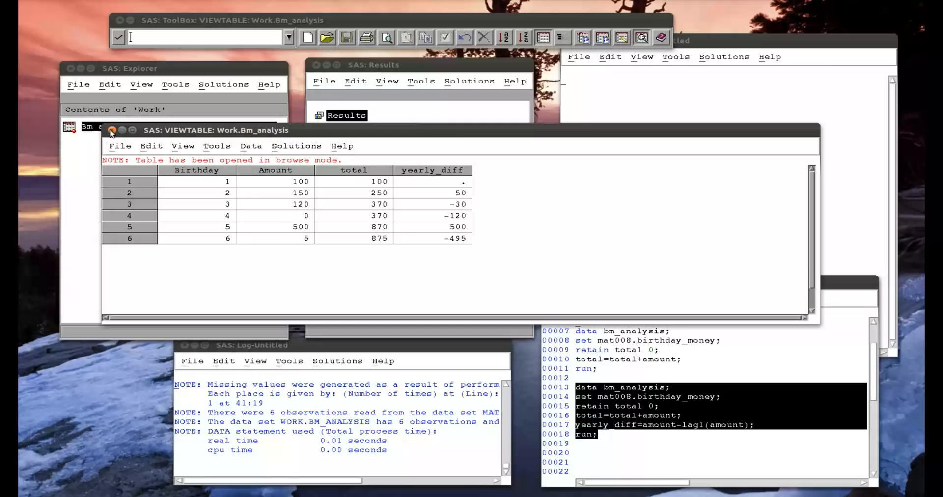
Close the table and add bi_yearly_diff=amount-lag2(amount); run; to the data step.
click(111, 130)
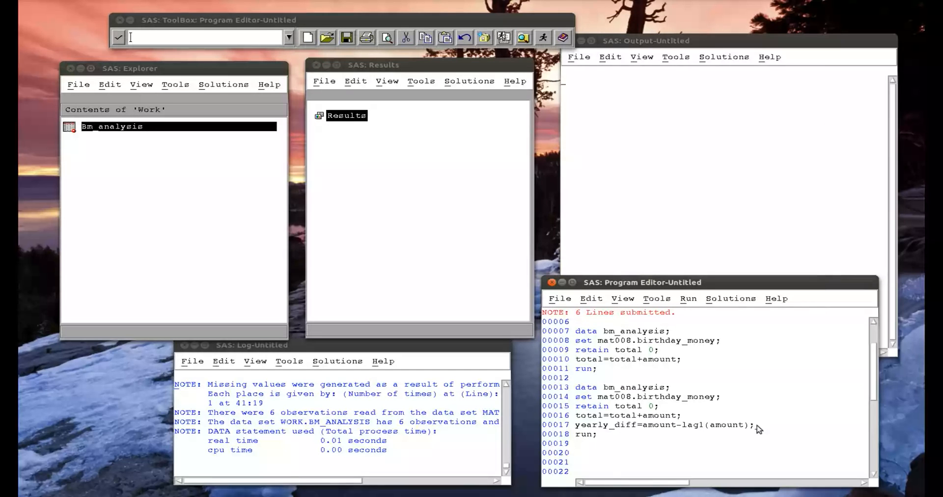
mouse_move(733, 443)
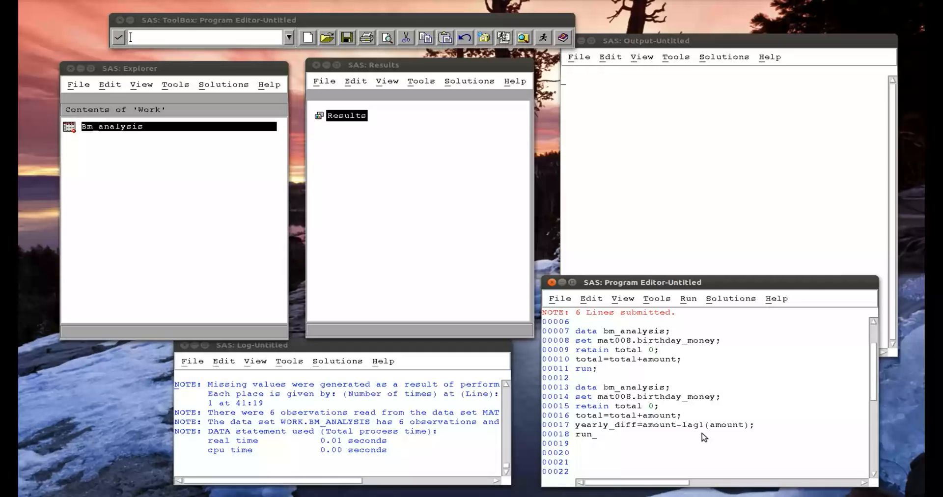
text(bi)
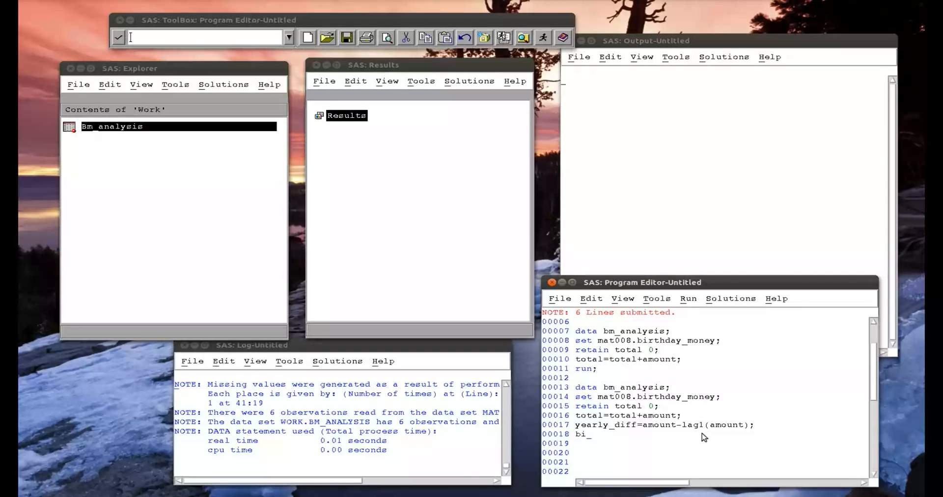
text(yearly_)
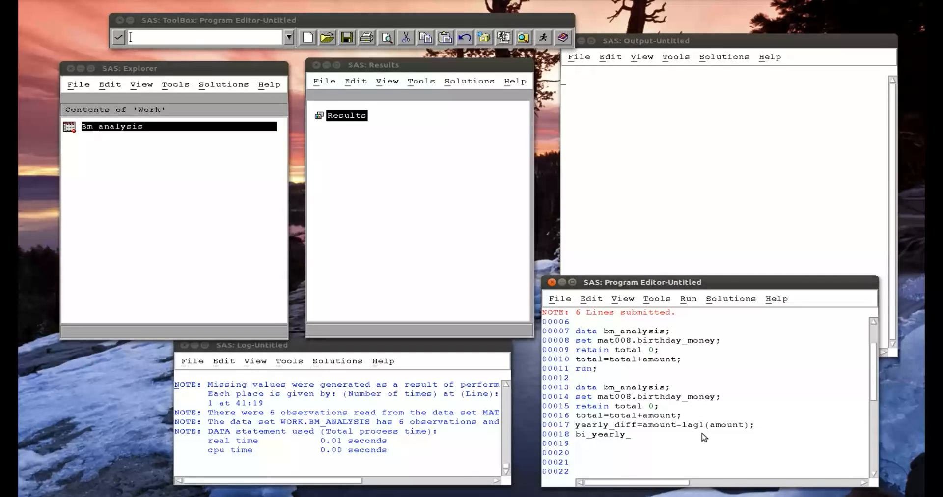
text(diff=)
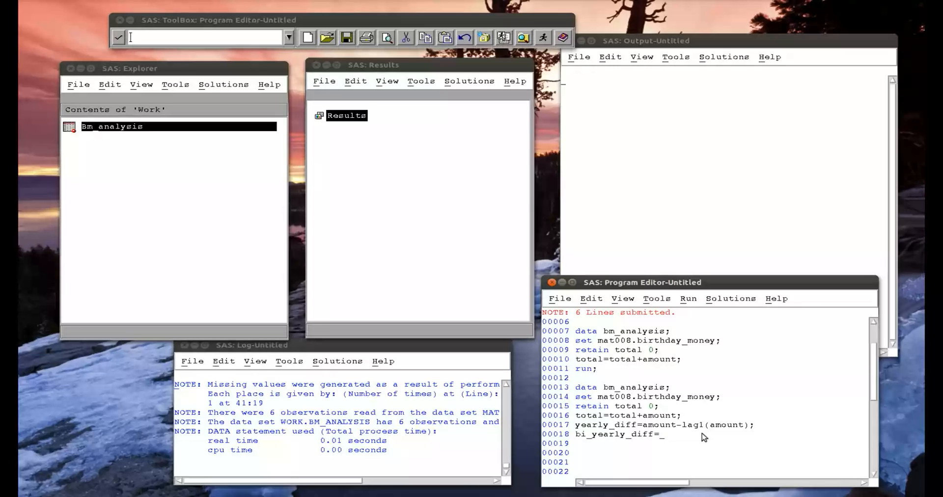
text(amount)
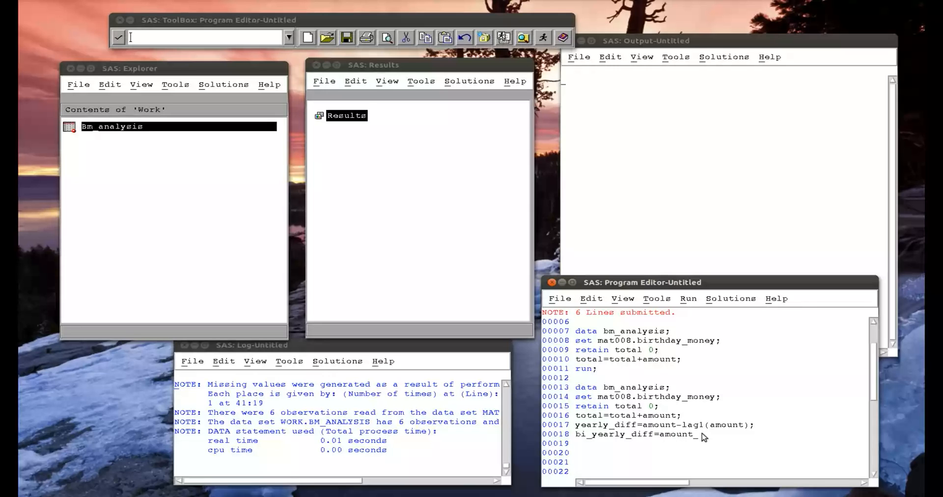
text(lag)
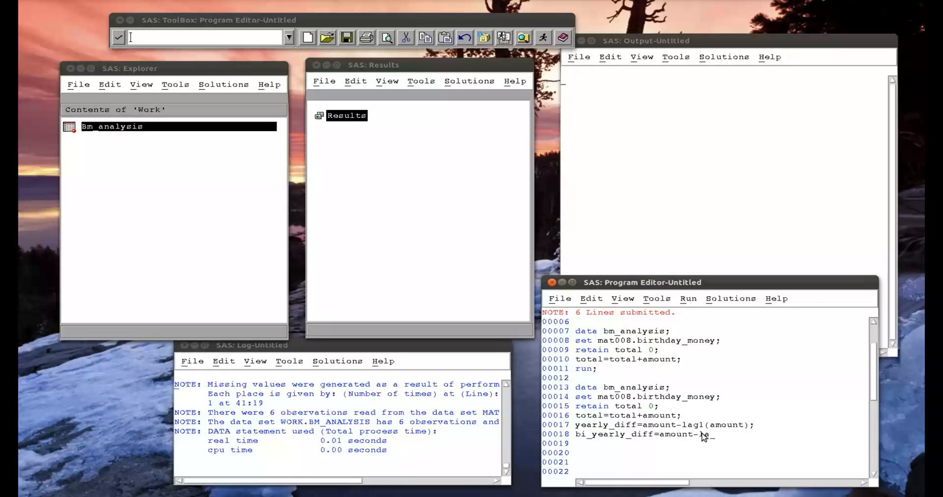
text(g2)
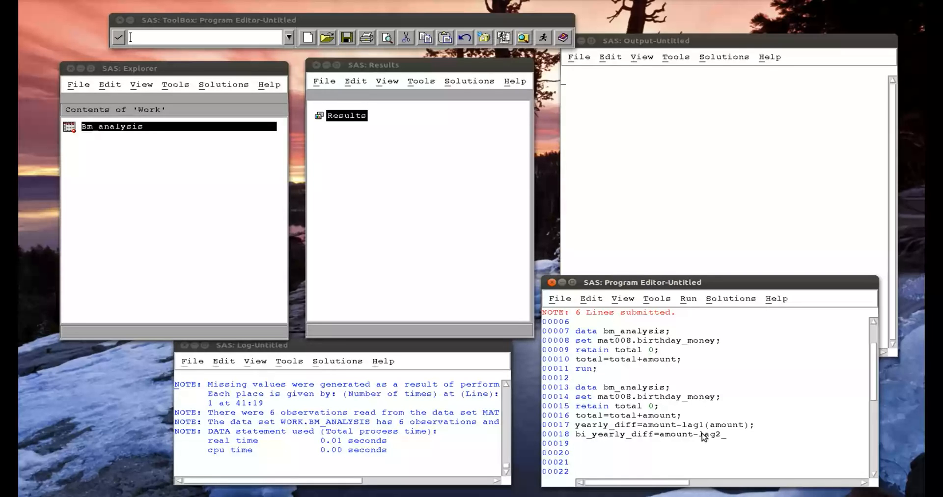
text((amount))
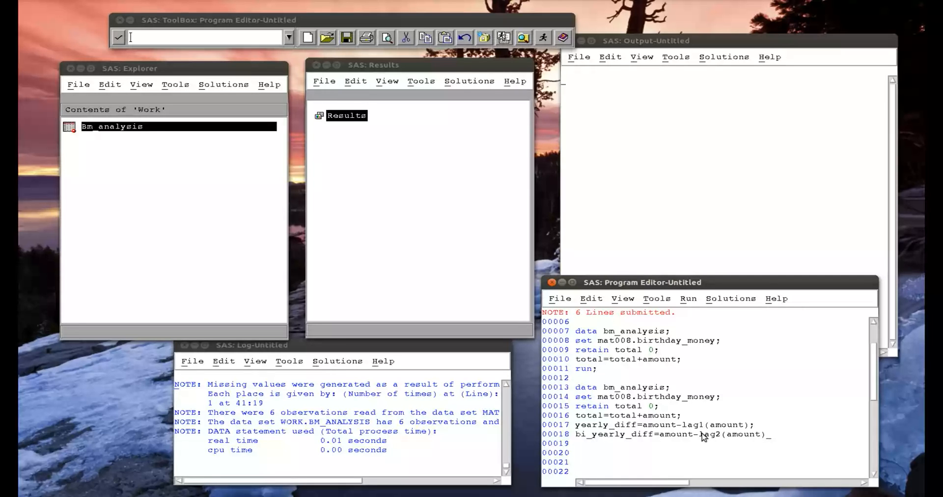
text(run;)
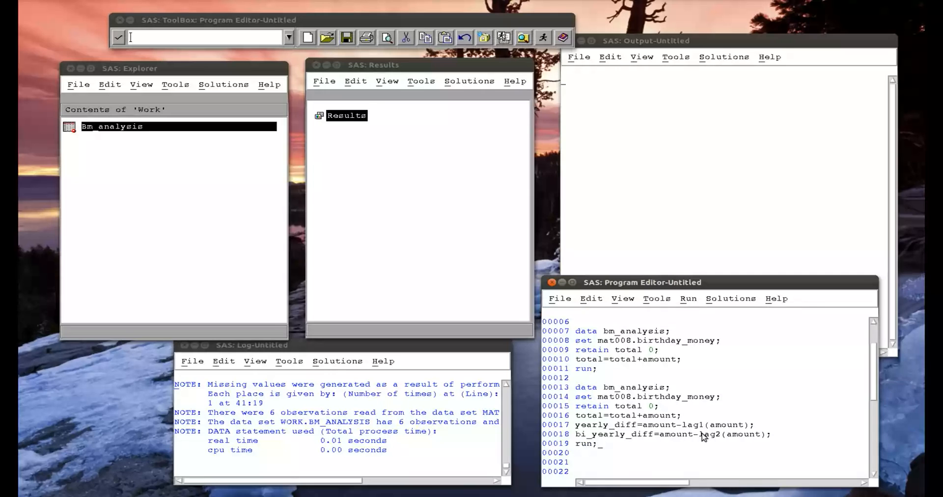
mouse_move(615, 456)
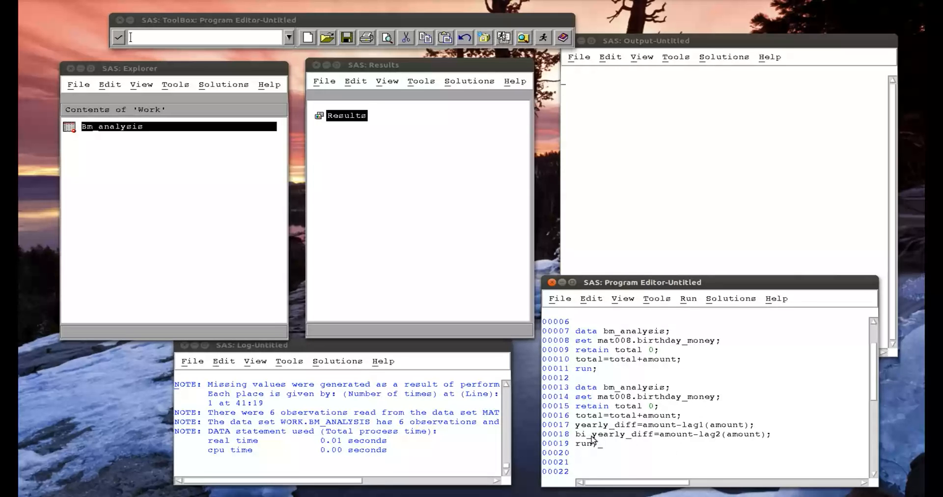
mouse_move(676, 441)
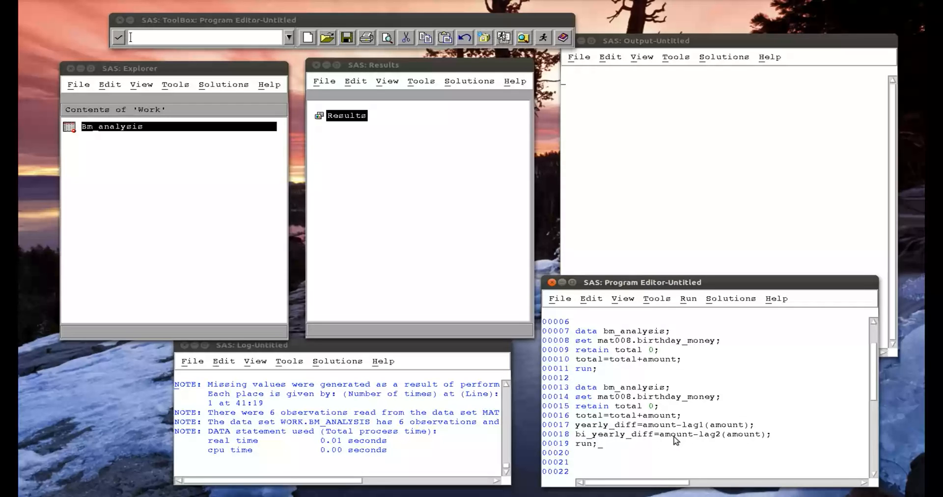
mouse_move(748, 437)
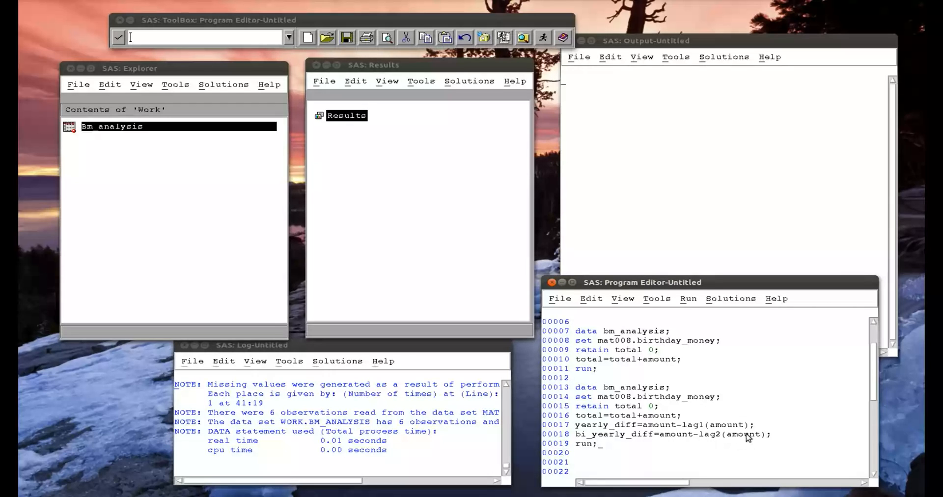
mouse_move(716, 439)
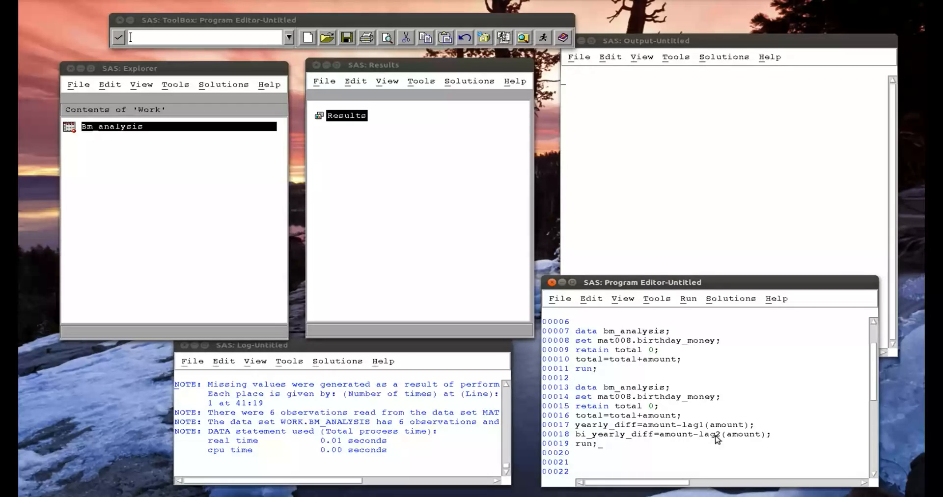
Submit the updated step and open Bm_analysis showing the bi_yearly_diff column.
drag(580, 397, 592, 443)
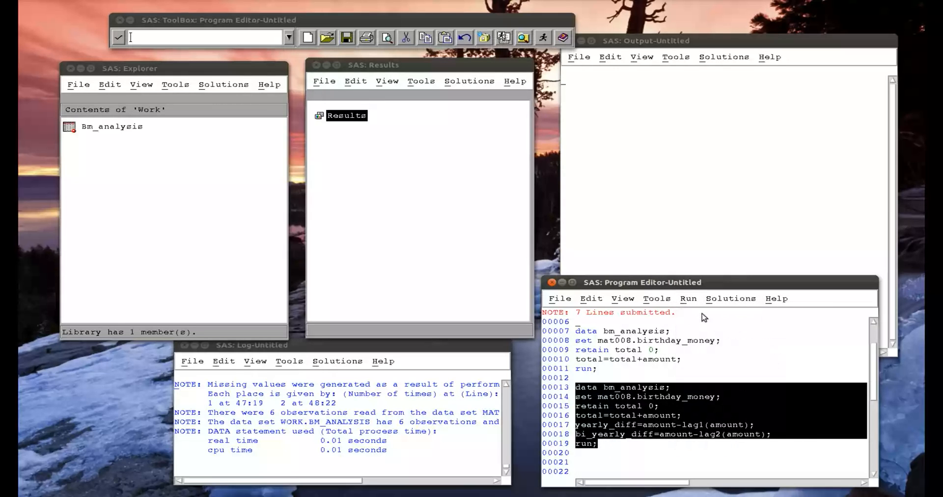
double_click(111, 127)
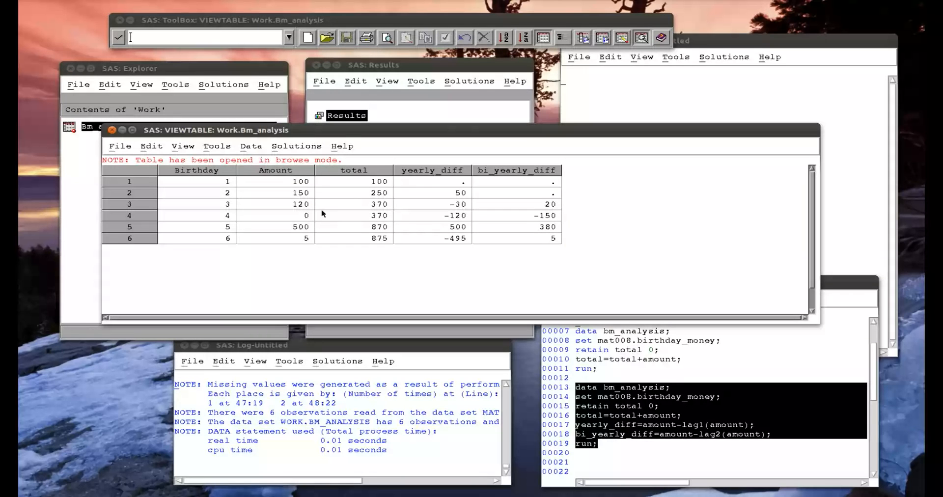
mouse_move(304, 218)
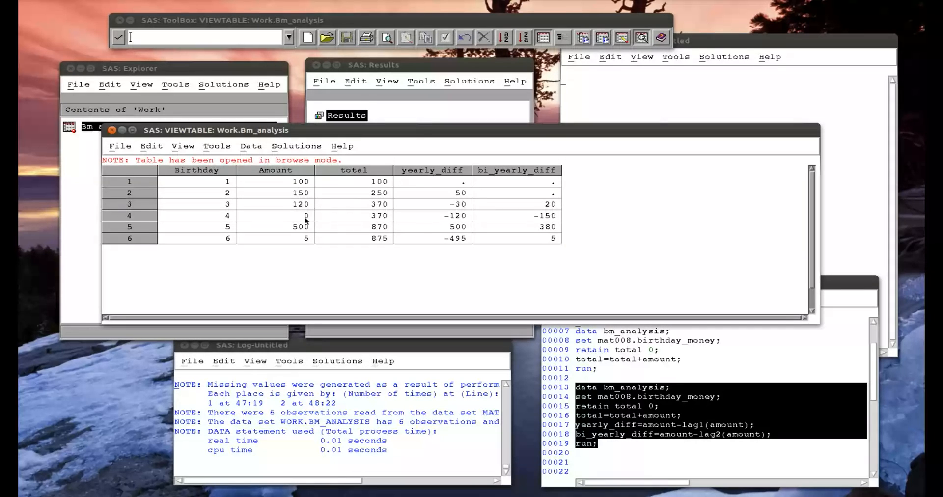
mouse_move(474, 231)
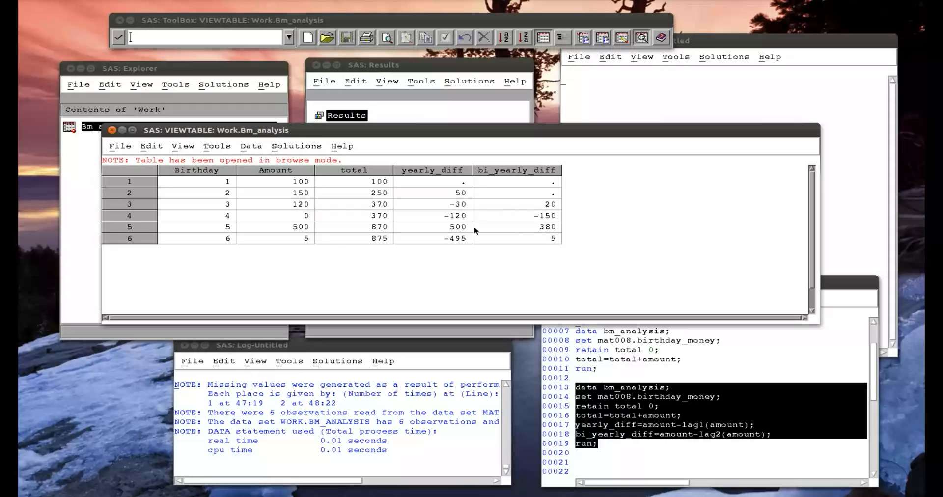
mouse_move(338, 207)
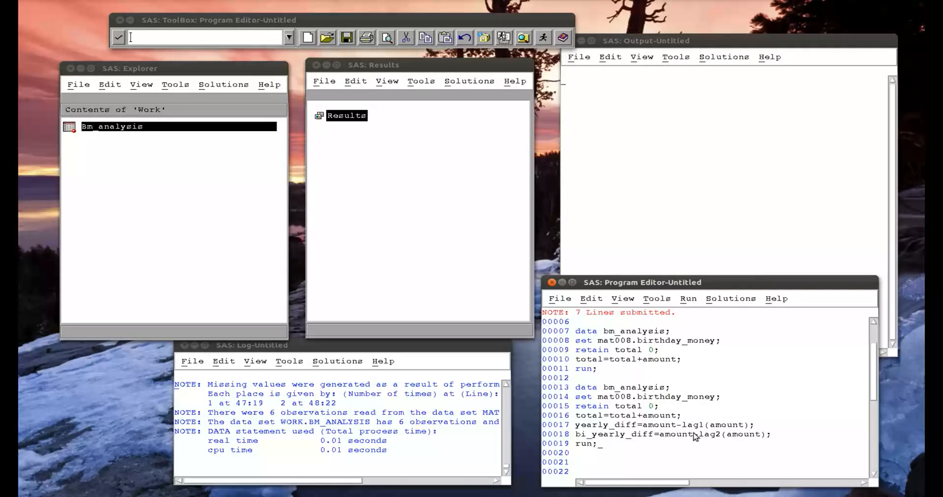
mouse_move(694, 433)
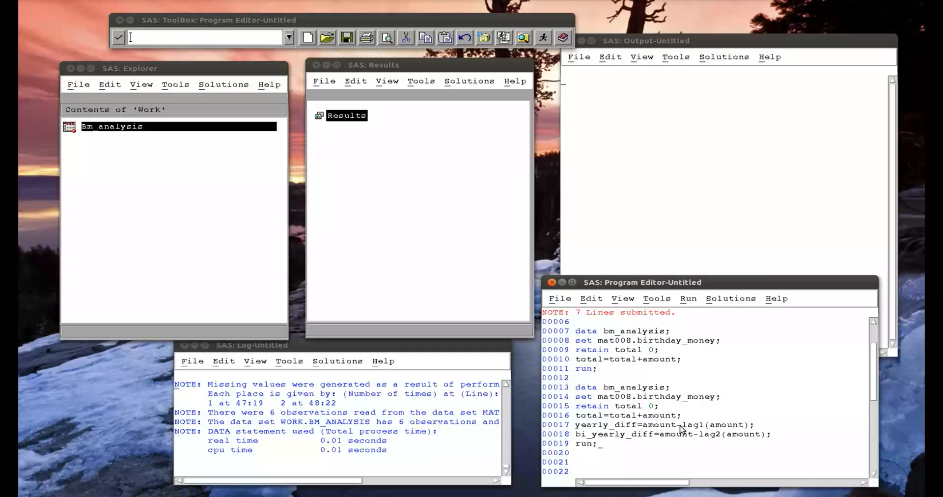
mouse_move(727, 432)
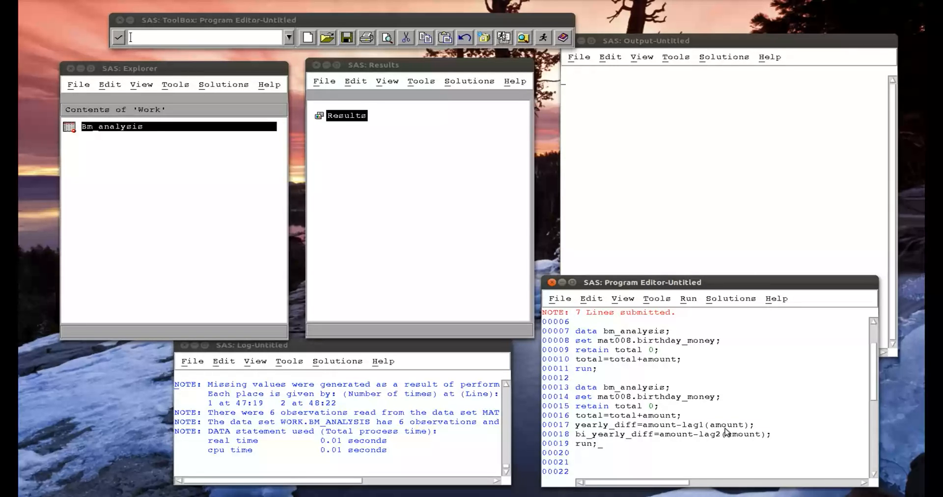
mouse_move(728, 459)
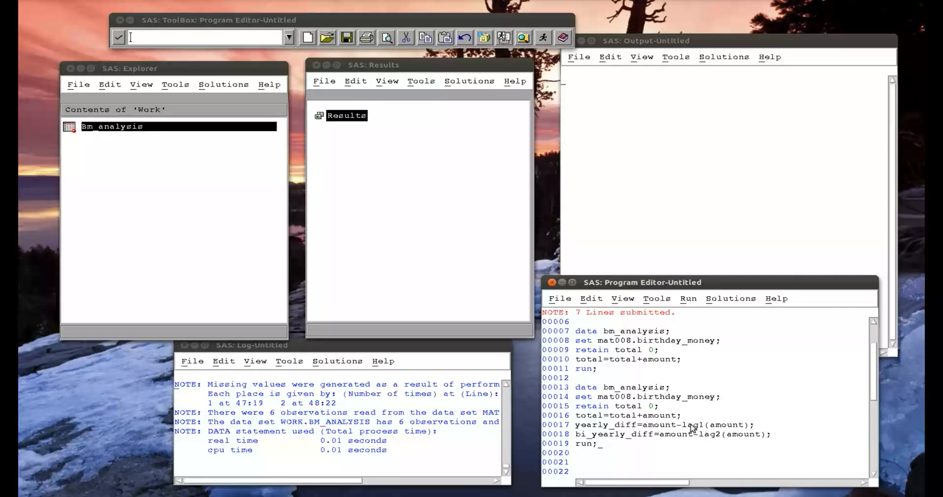
mouse_move(697, 430)
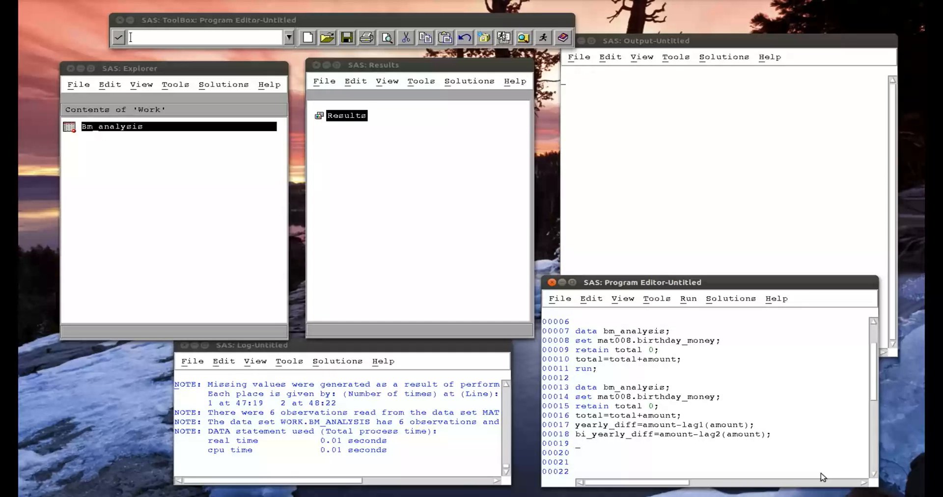
Add other_yearly_diff=dif1(amount); run; to the bm_analysis data step and resubmit it.
text(other_year)
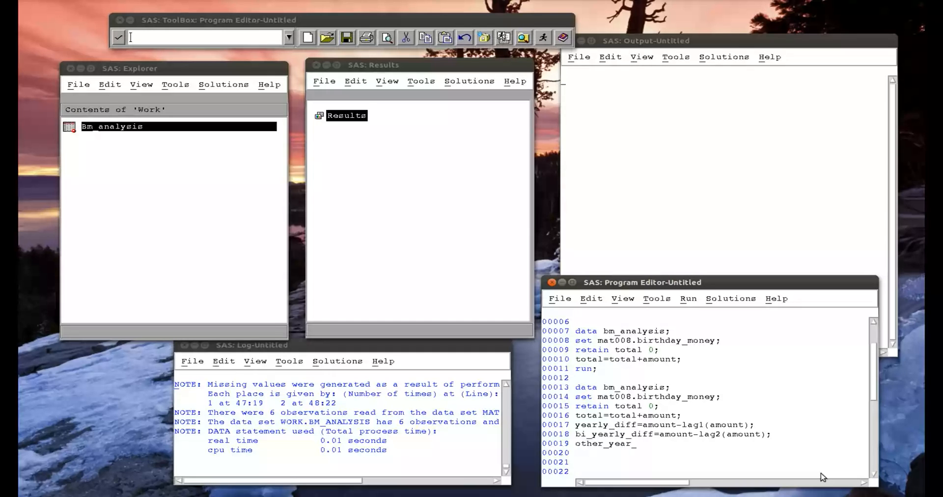
text(ly_diff)
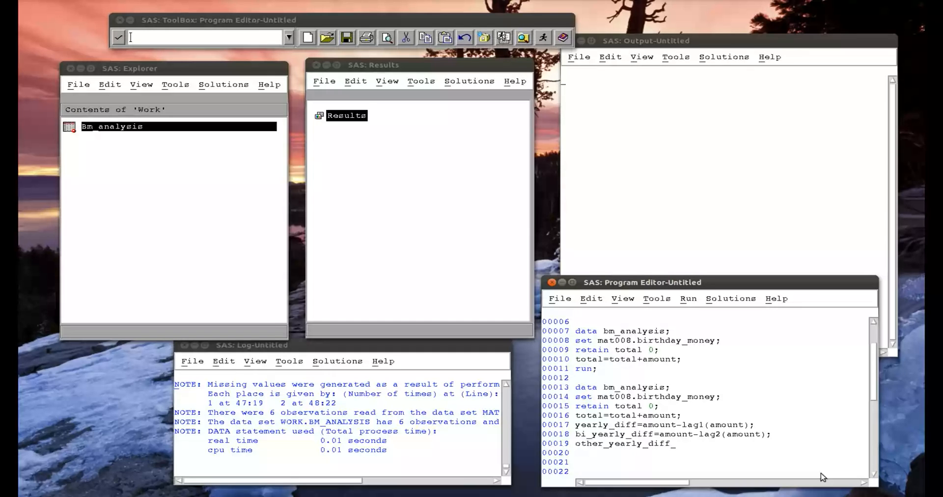
text(=dif_)
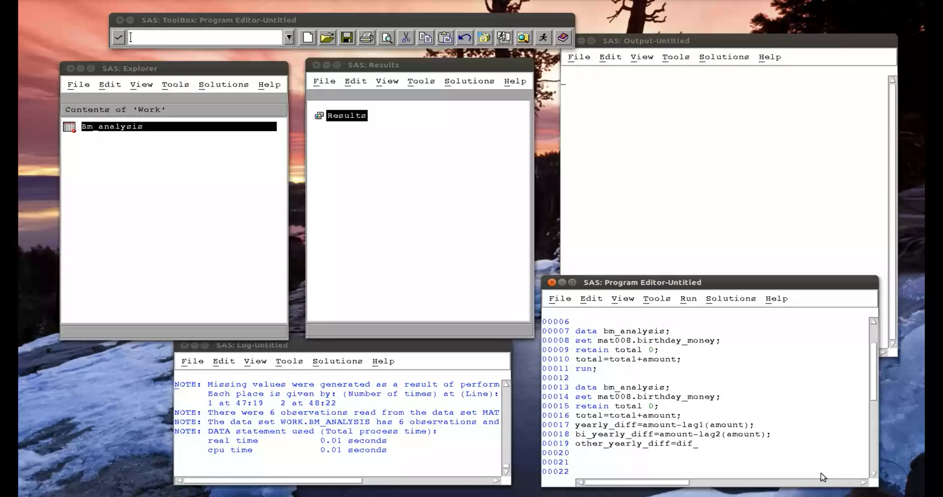
text(1(amount)_;)
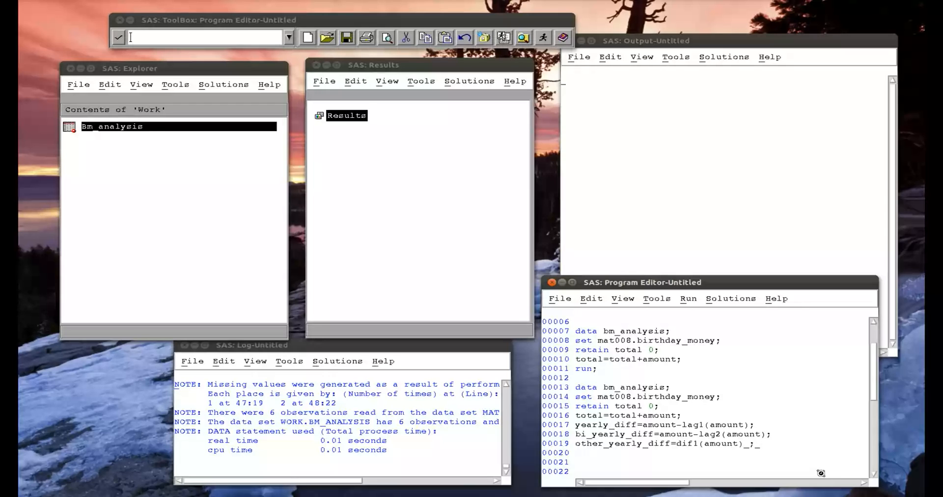
text(r)
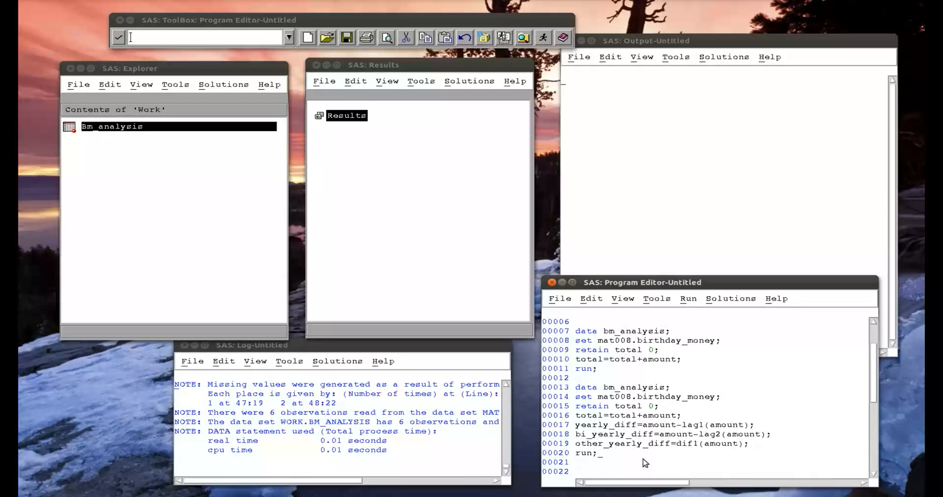
mouse_move(734, 451)
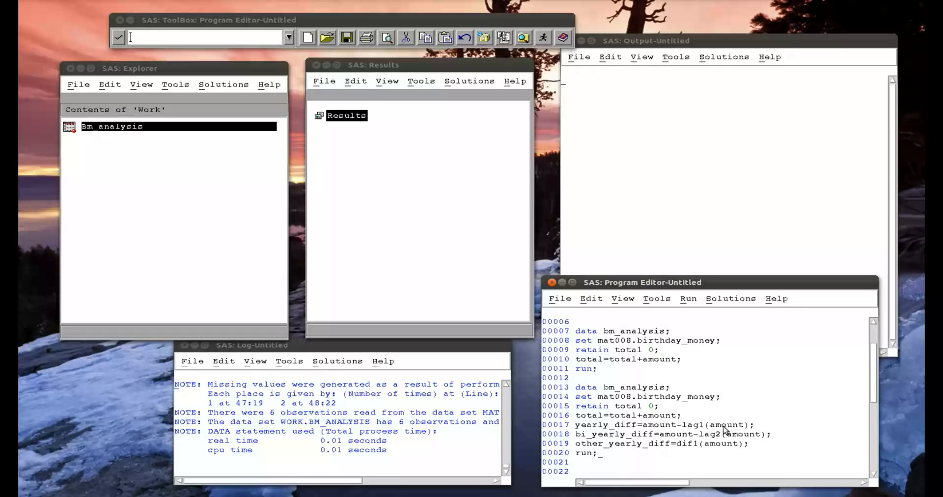
drag(577, 397, 596, 453)
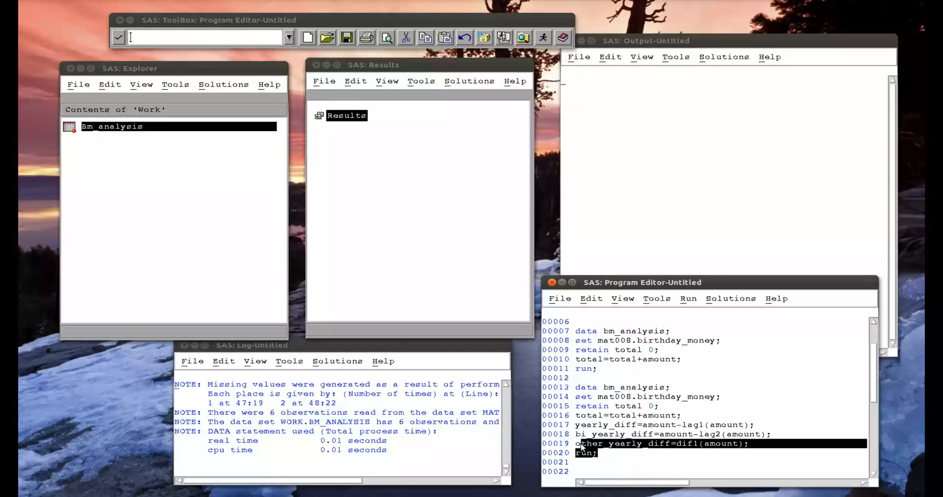
click(688, 299)
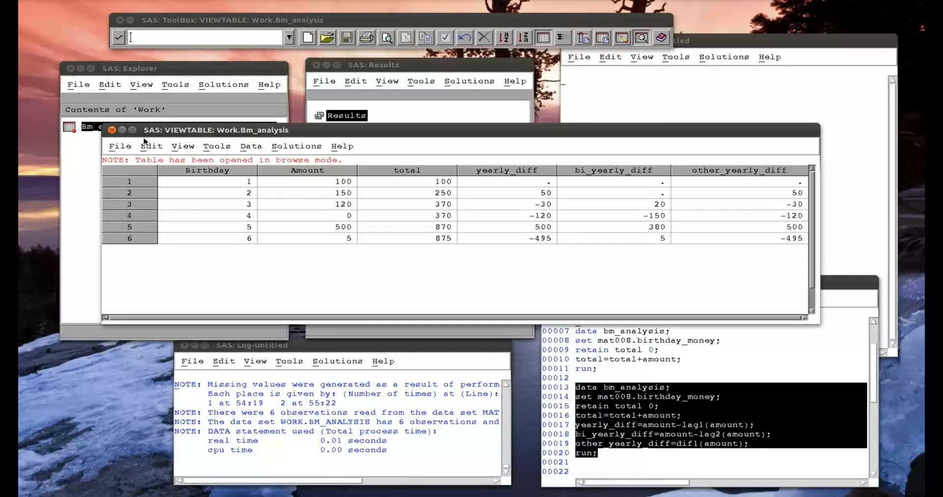
mouse_move(515, 194)
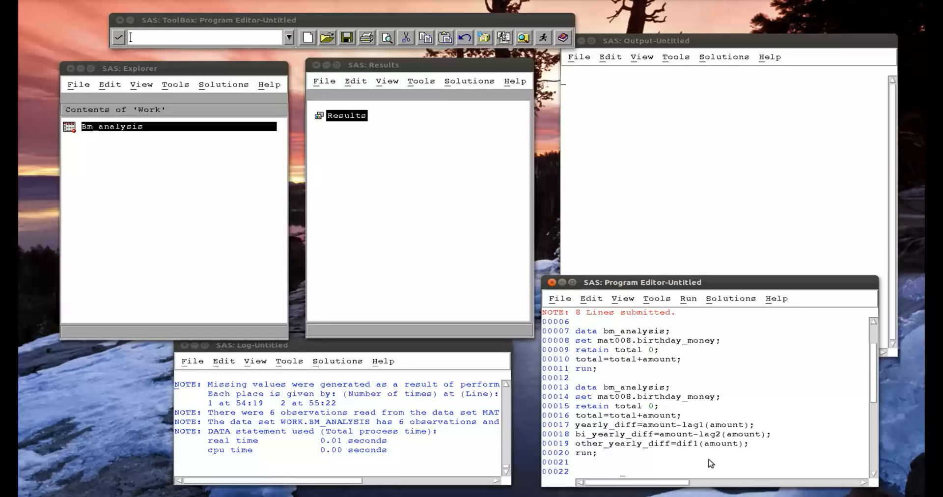
mouse_move(699, 451)
text(2)
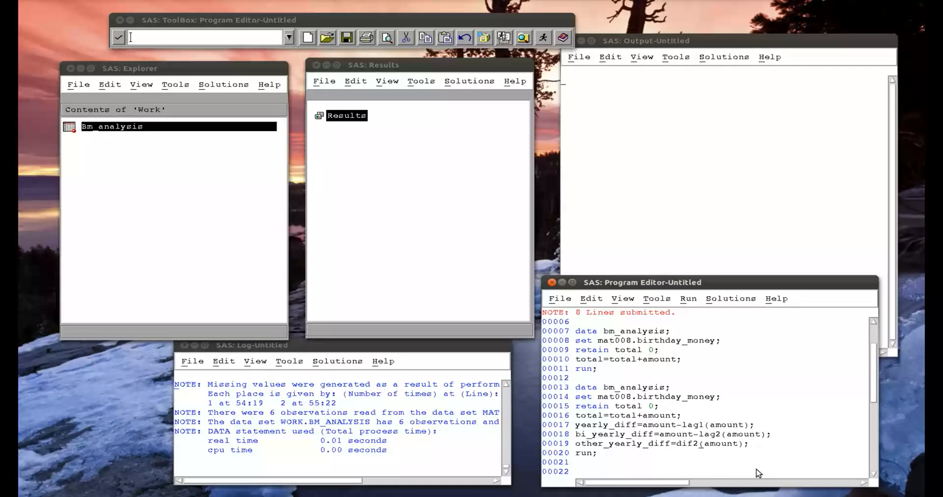
mouse_move(589, 428)
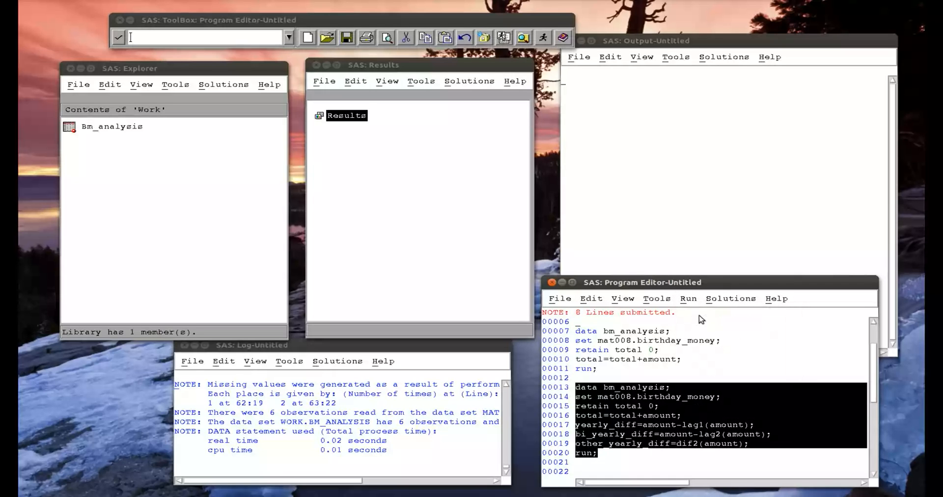
View the rerun Bm_analysis table showing other_yearly_diff from dif2(amount), then close it.
double_click(111, 127)
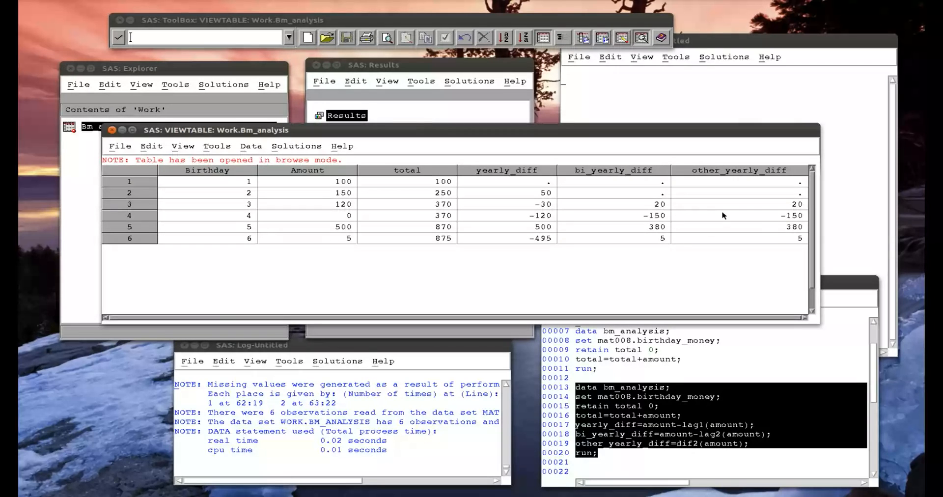
mouse_move(729, 233)
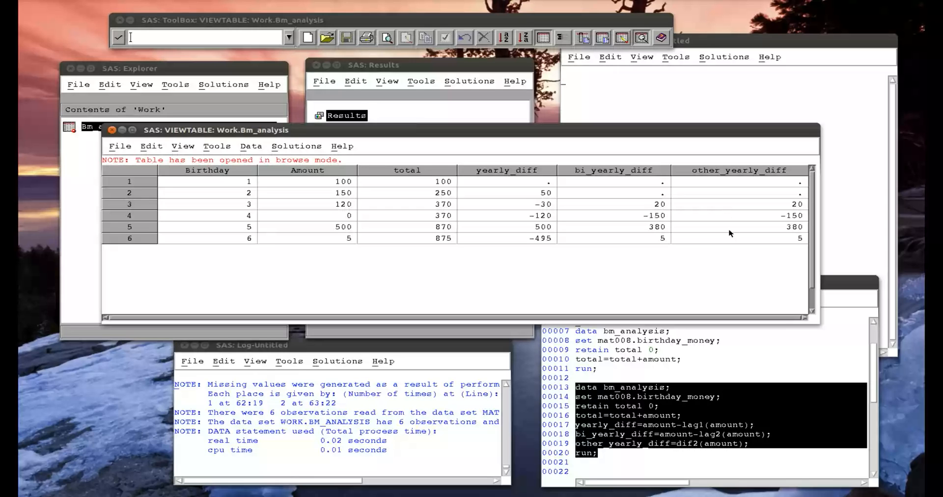
mouse_move(199, 196)
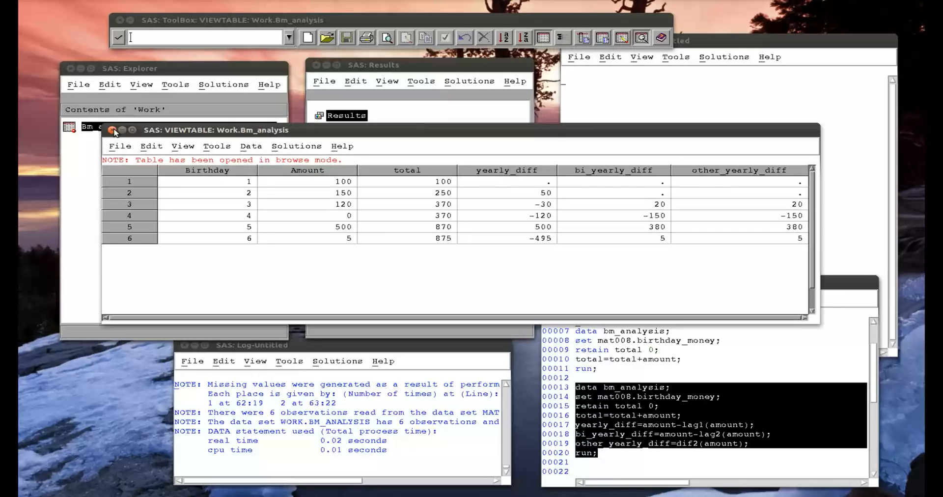
click(114, 130)
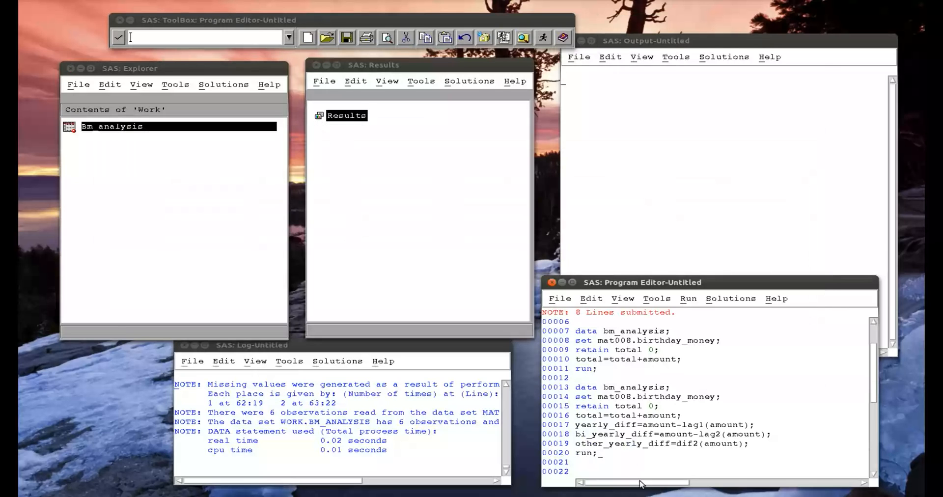
Write proc gplot data=bm_analysis; plot yearly_diff*birthday; run; below the data step.
scroll(down, 3)
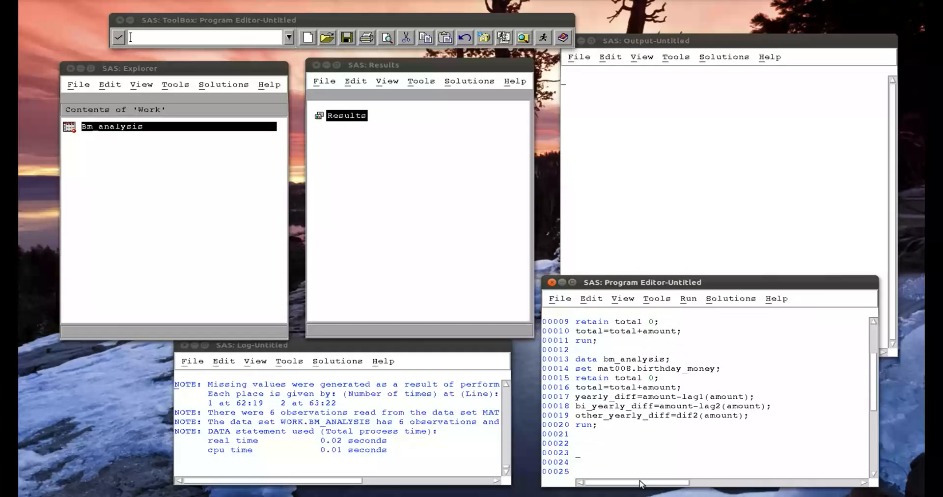
text(proc g)
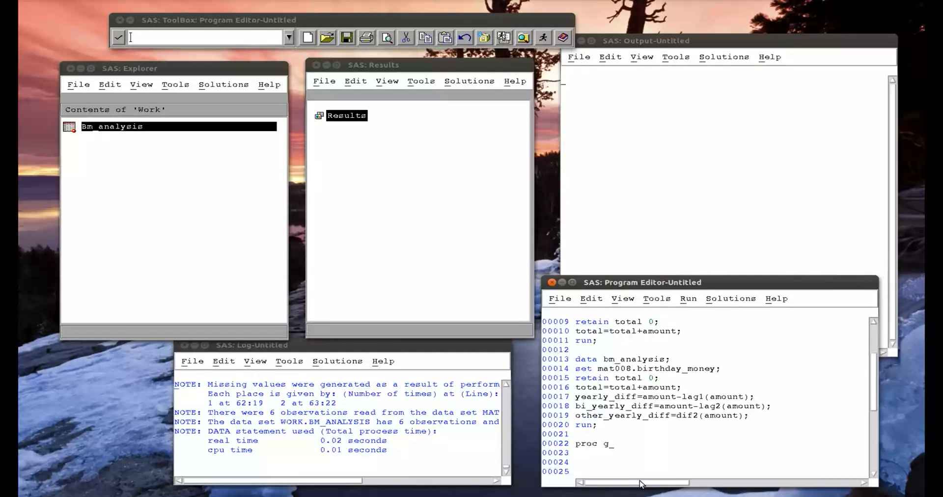
text(plot)
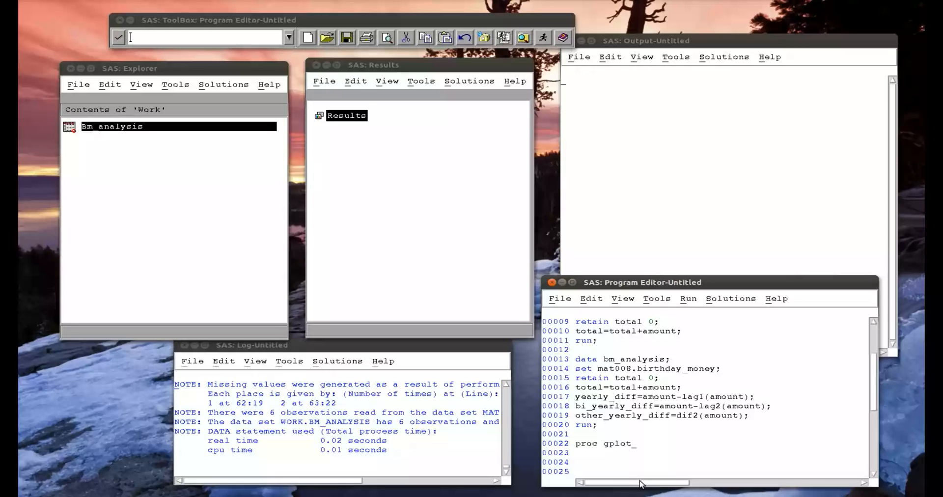
text(data=)
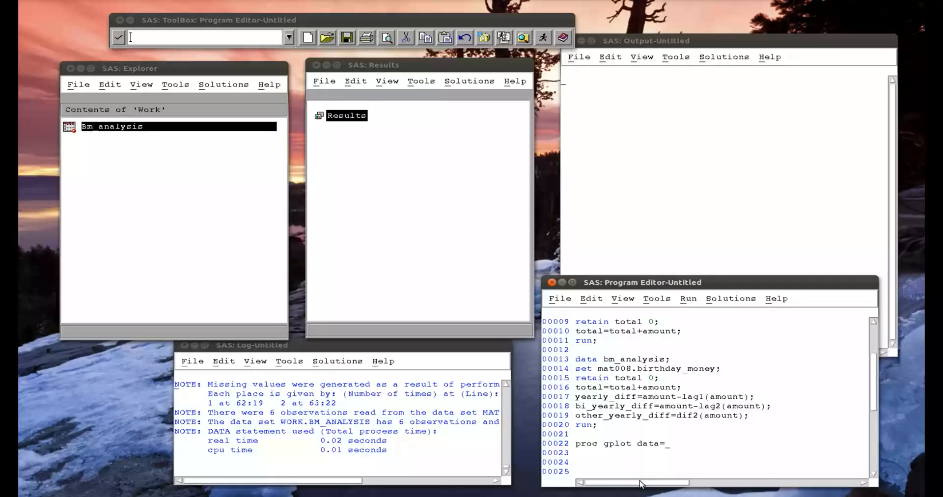
text(bm_)
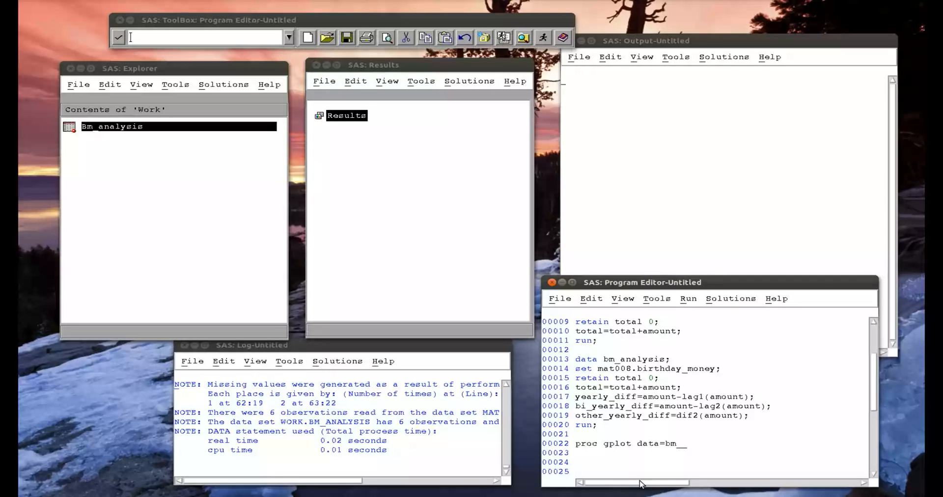
text(analysis;)
click(705, 453)
text(plot)
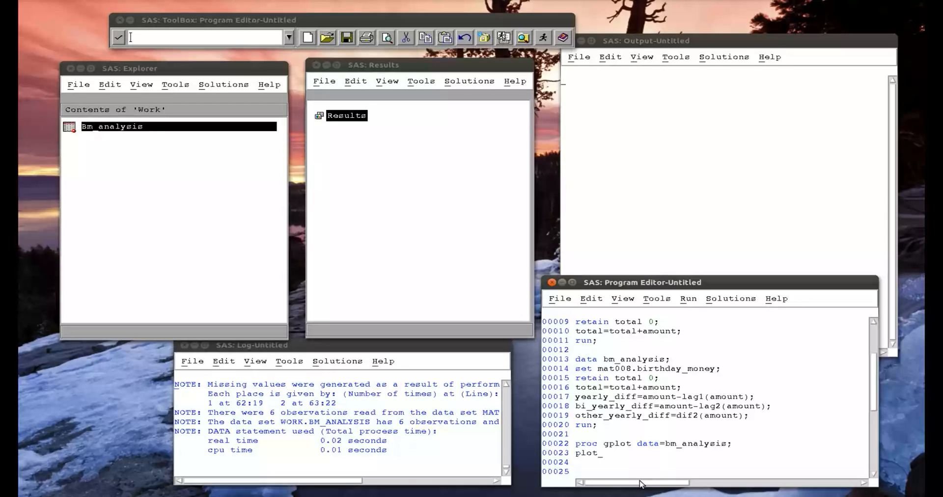
text(yearly)
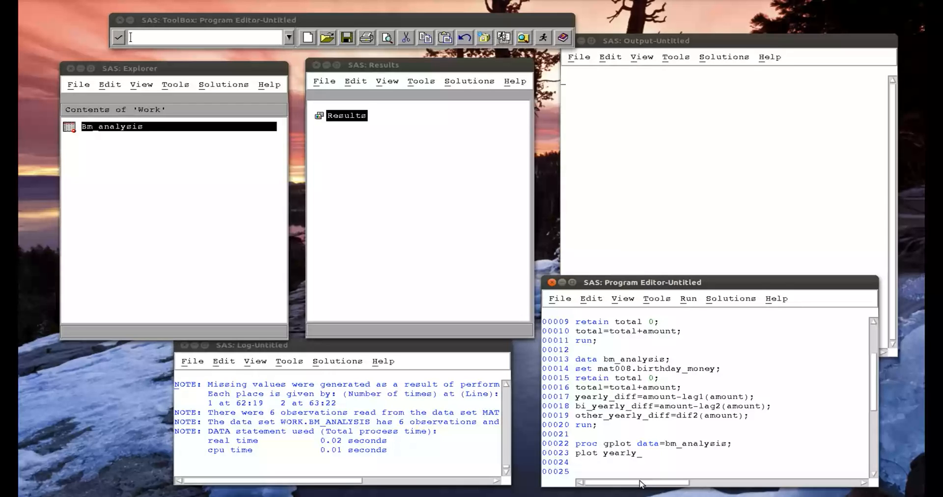
text(diff_)
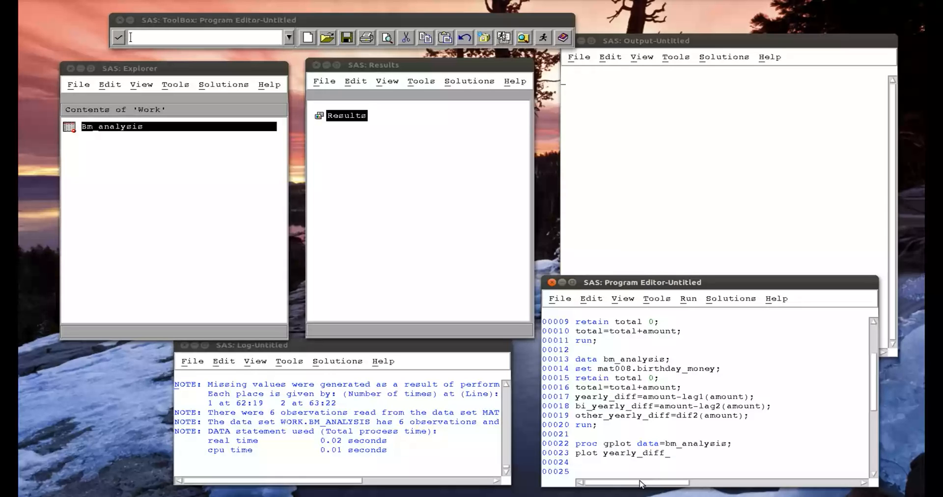
text(*bir)
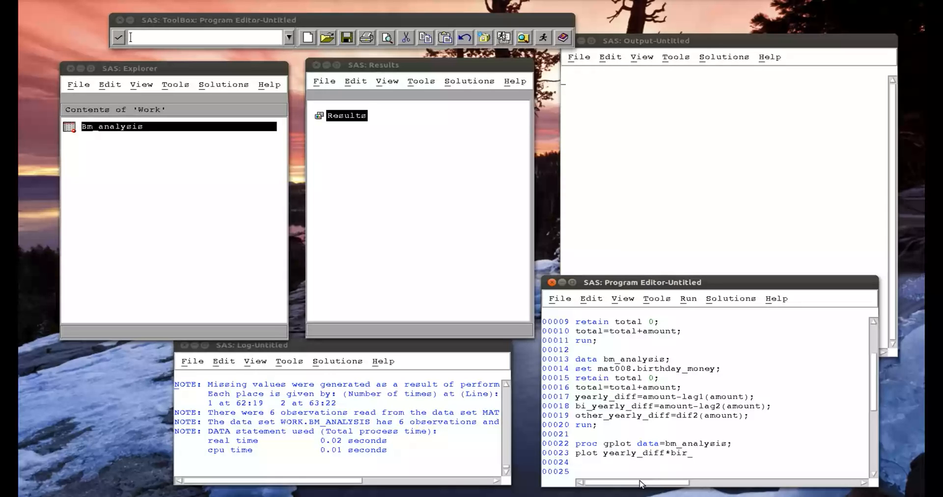
text(birthday;)
click(705, 462)
text(run;)
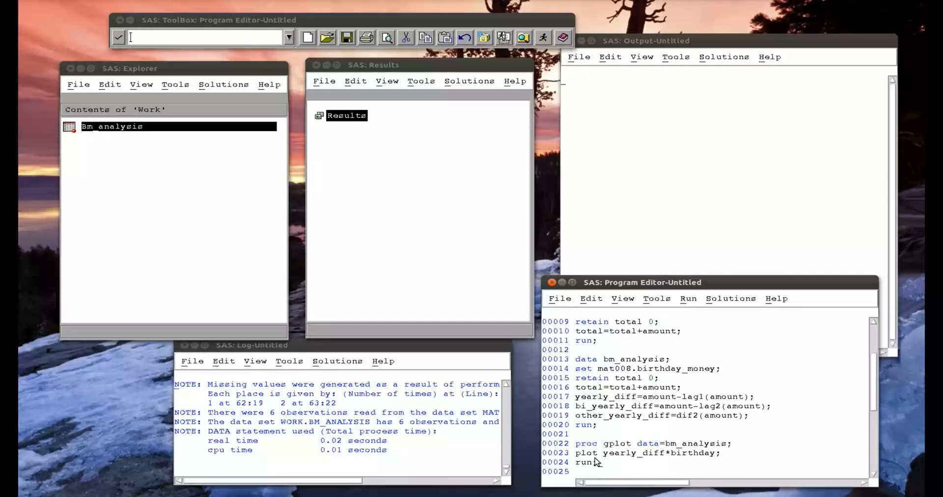
mouse_move(595, 466)
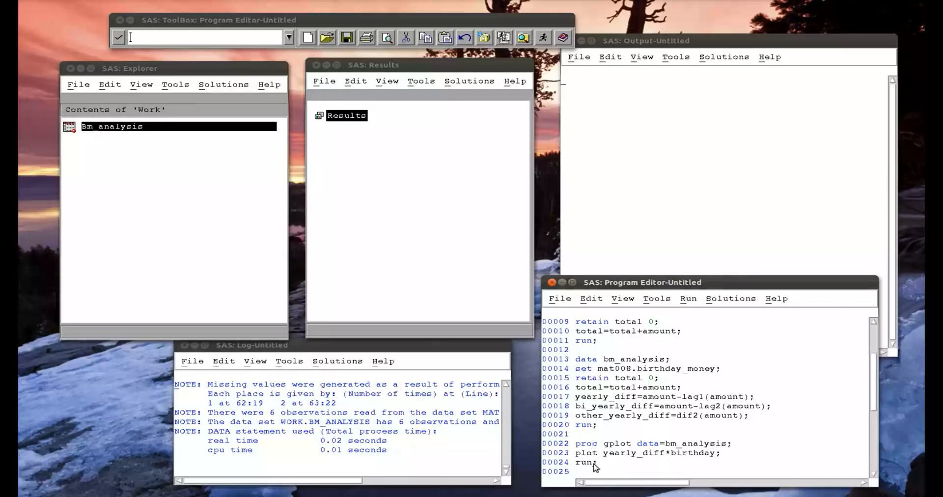
Submit the PROC GPLOT step to draw the yearly_diff by birthday scatter plot.
click(687, 299)
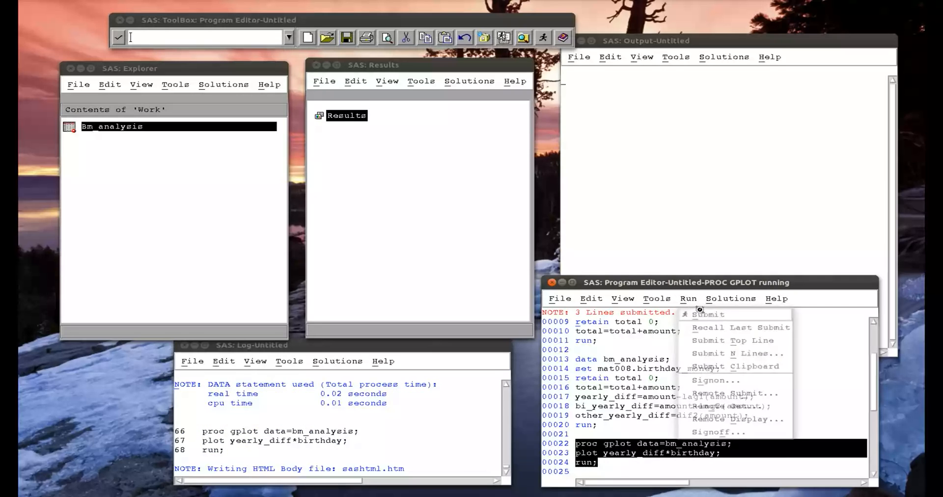
click(707, 314)
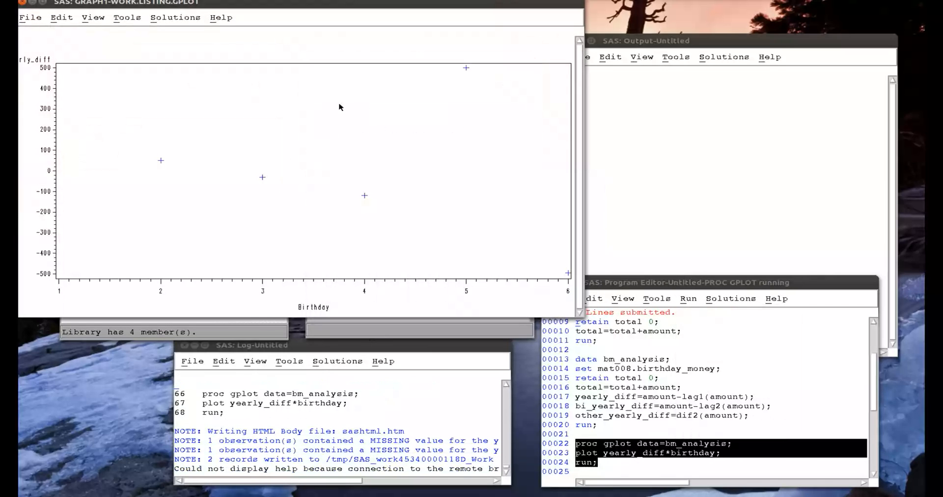